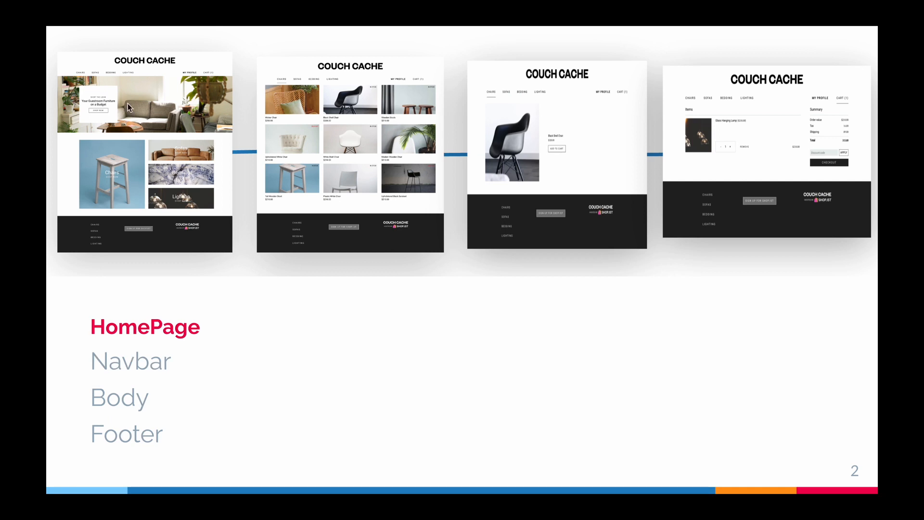
mouse_move(229, 138)
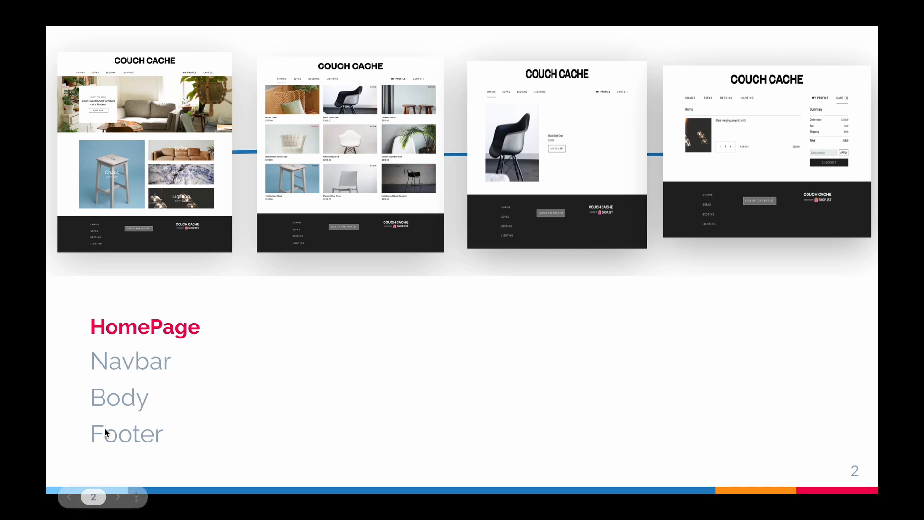
mouse_move(174, 164)
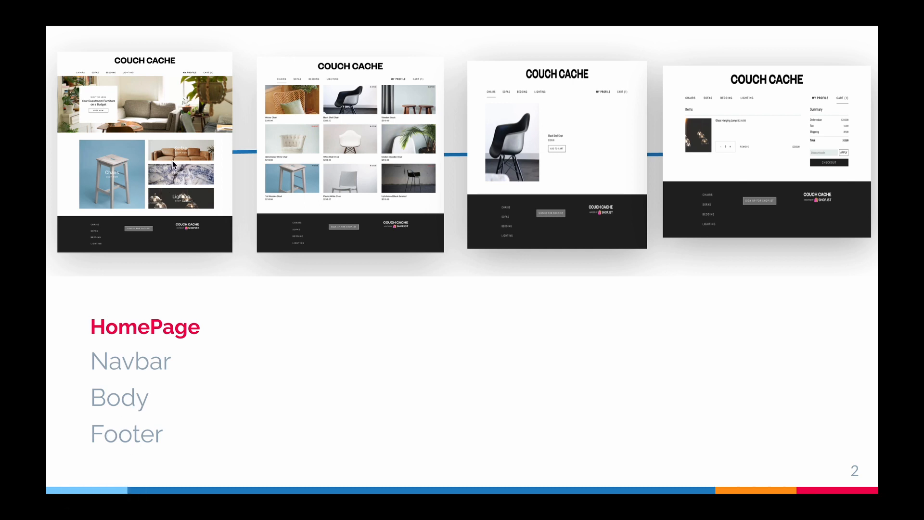
mouse_move(108, 248)
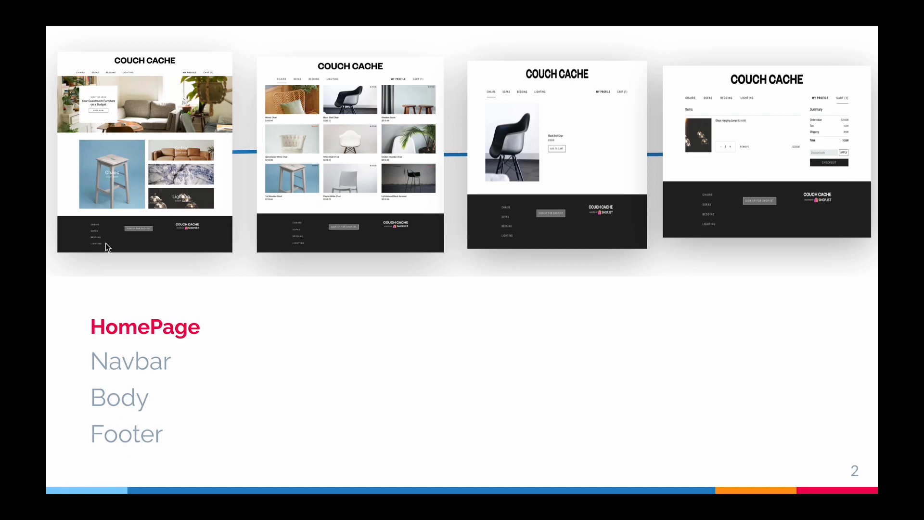
mouse_move(159, 121)
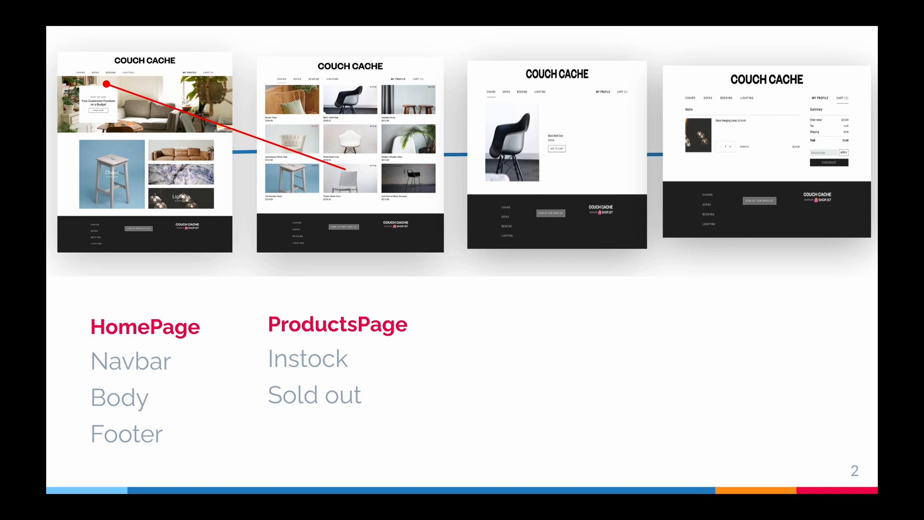
mouse_move(247, 149)
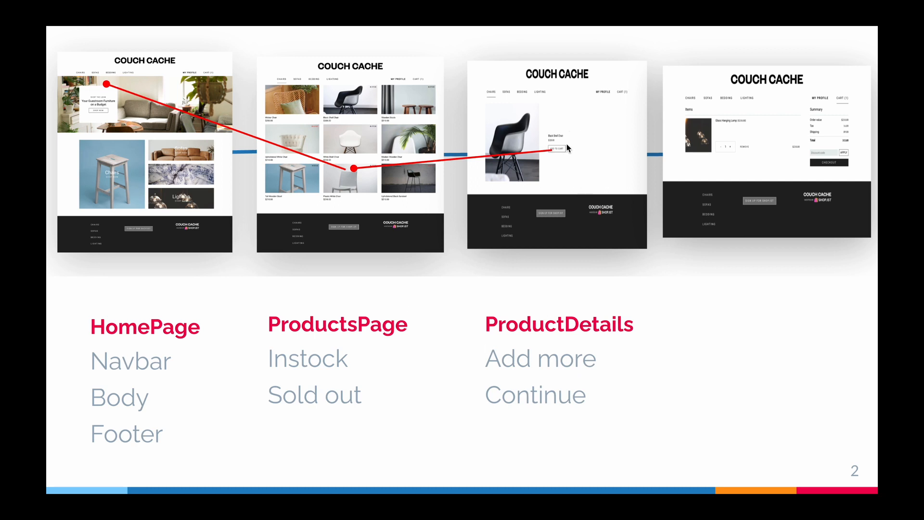
mouse_move(568, 157)
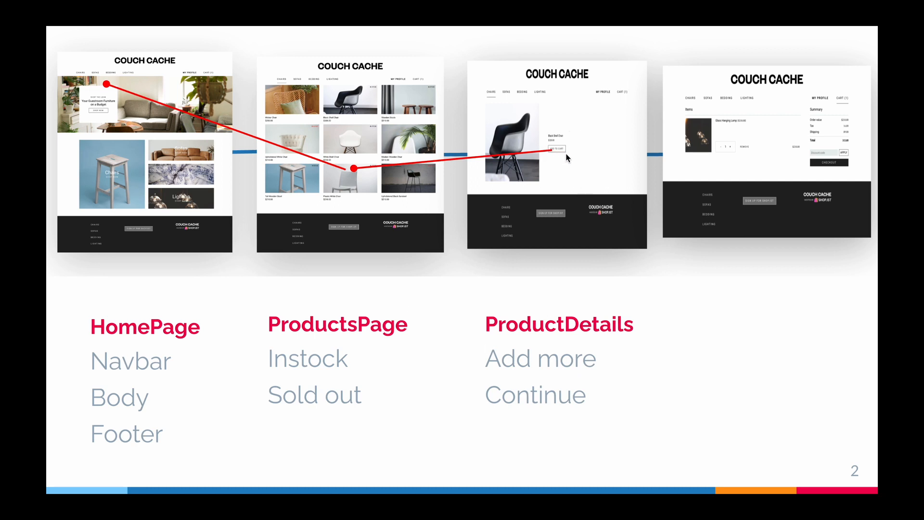
mouse_move(625, 91)
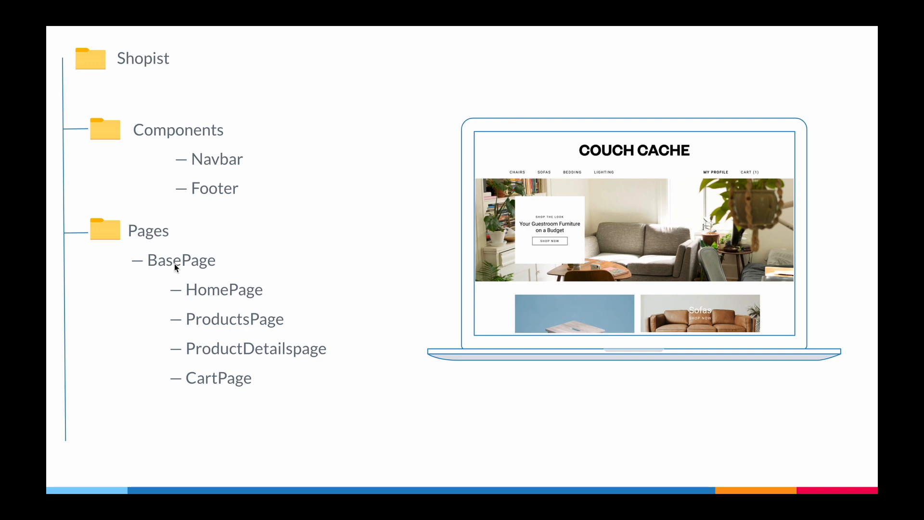
mouse_move(217, 294)
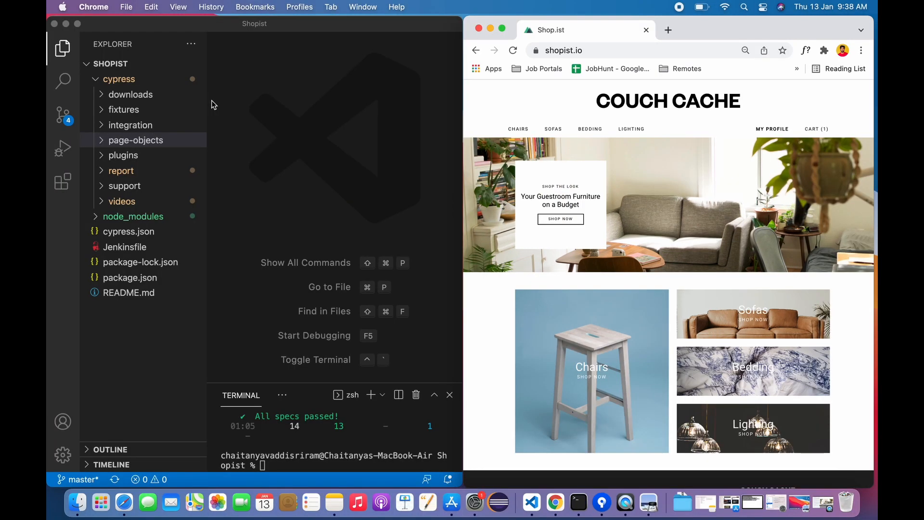
Step: Expand cypress, page-objects, components and pages, and open navbar.js
left_click(119, 79)
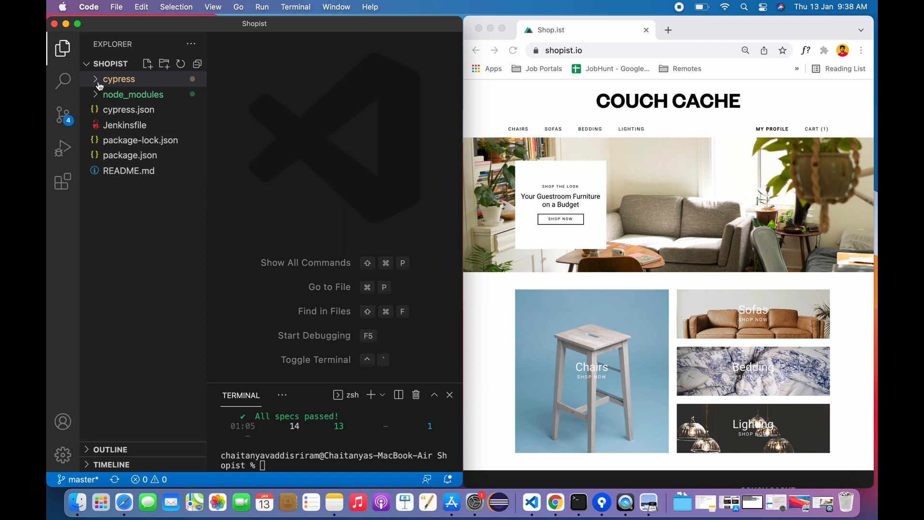
left_click(119, 78)
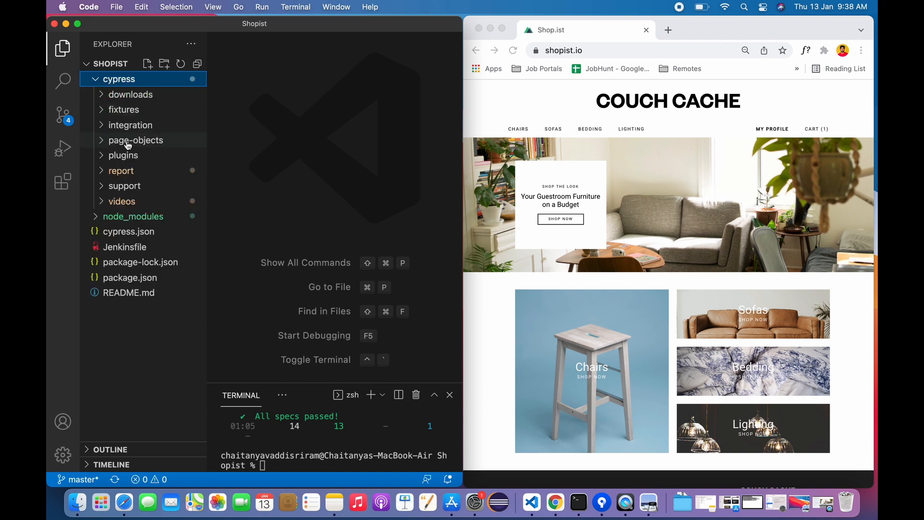
mouse_move(135, 139)
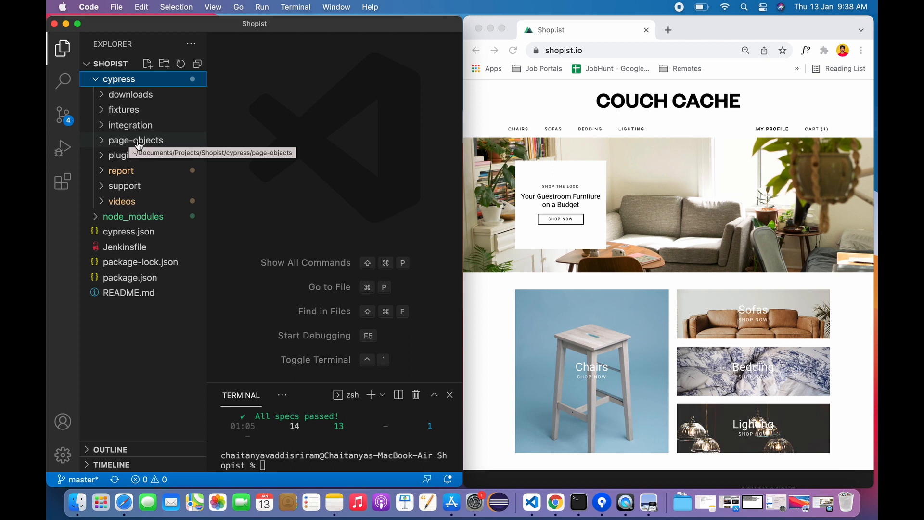
mouse_move(129, 126)
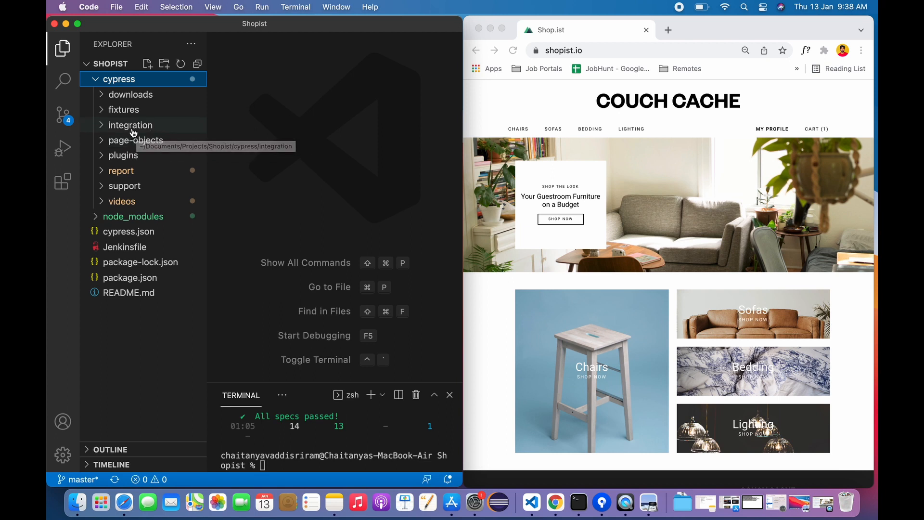
left_click(134, 139)
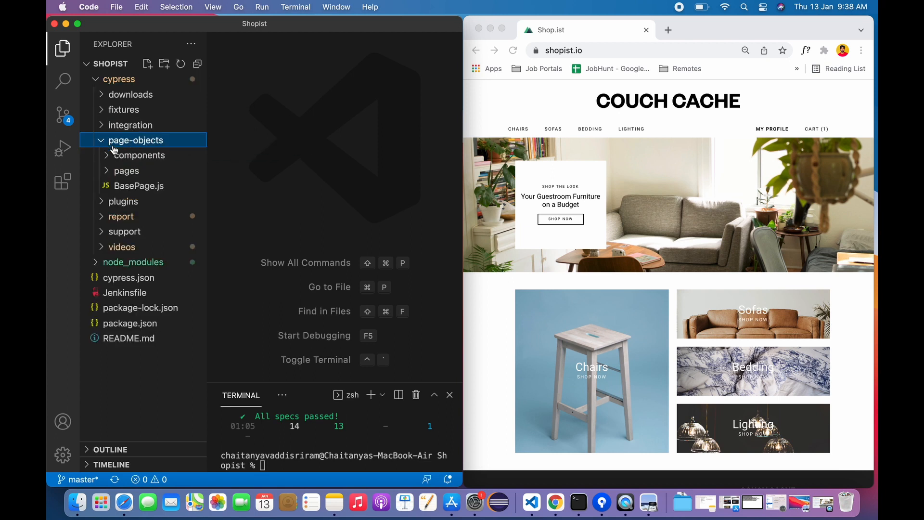
left_click(140, 155)
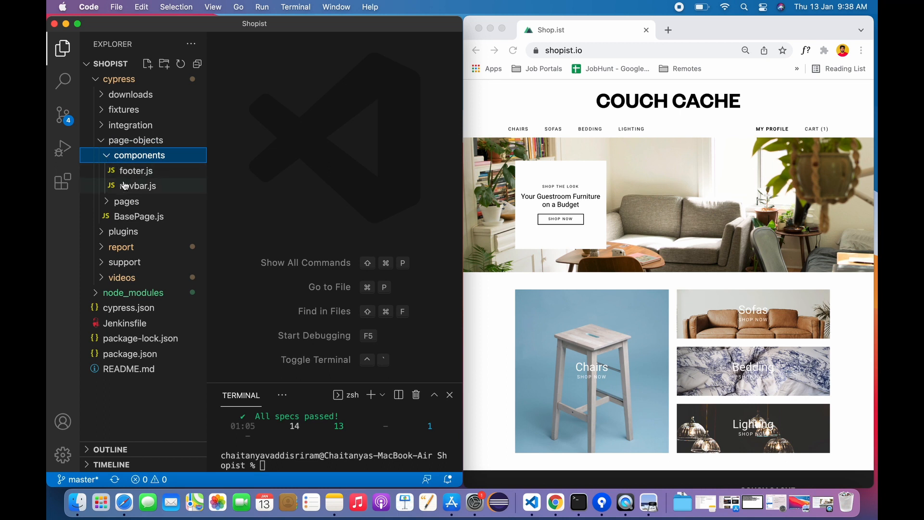
mouse_move(129, 180)
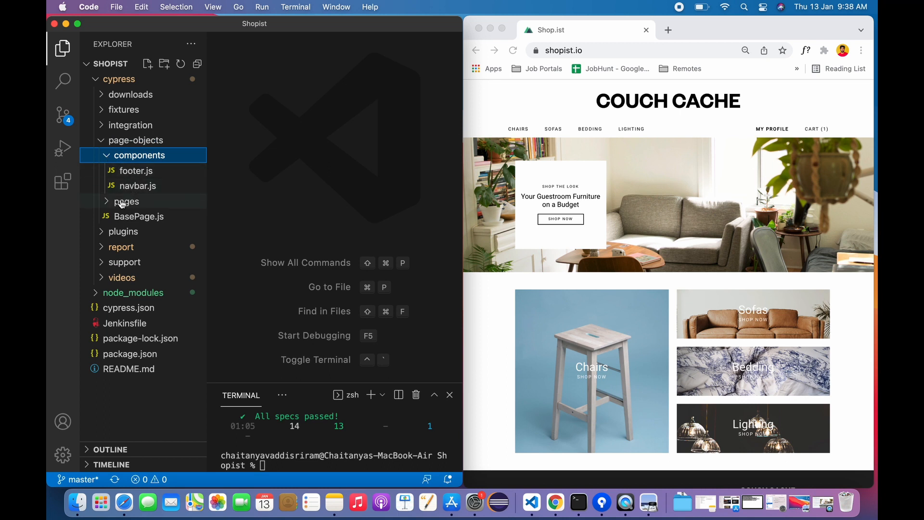
left_click(126, 201)
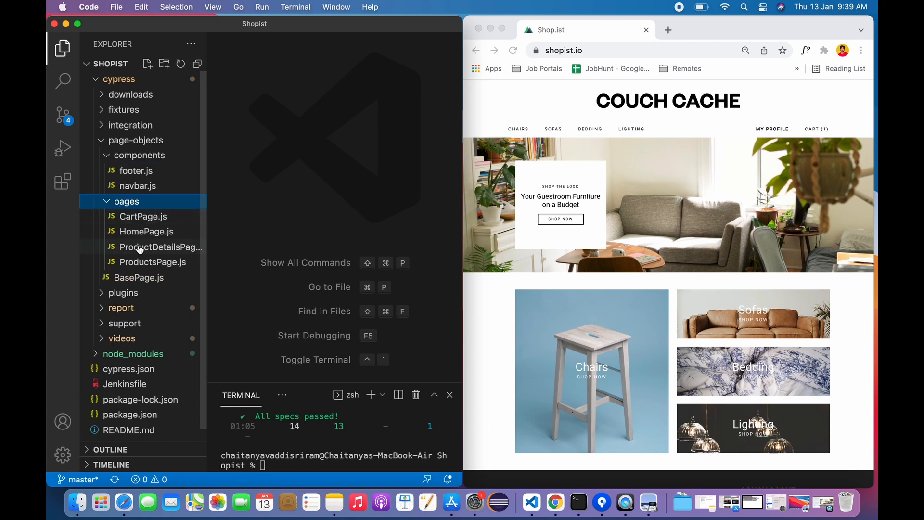
left_click(138, 186)
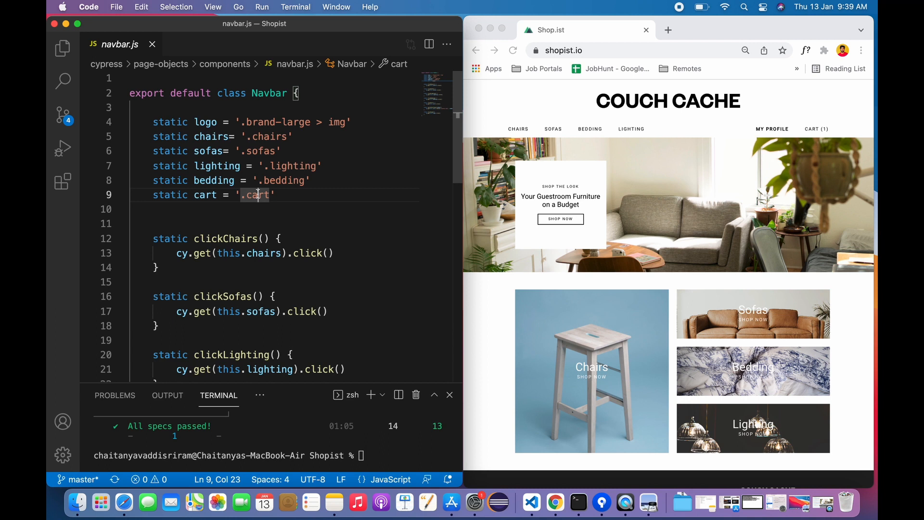
Step: Review the Navbar class selectors and click methods, then bring back the Explorer sidebar
double_click(270, 93)
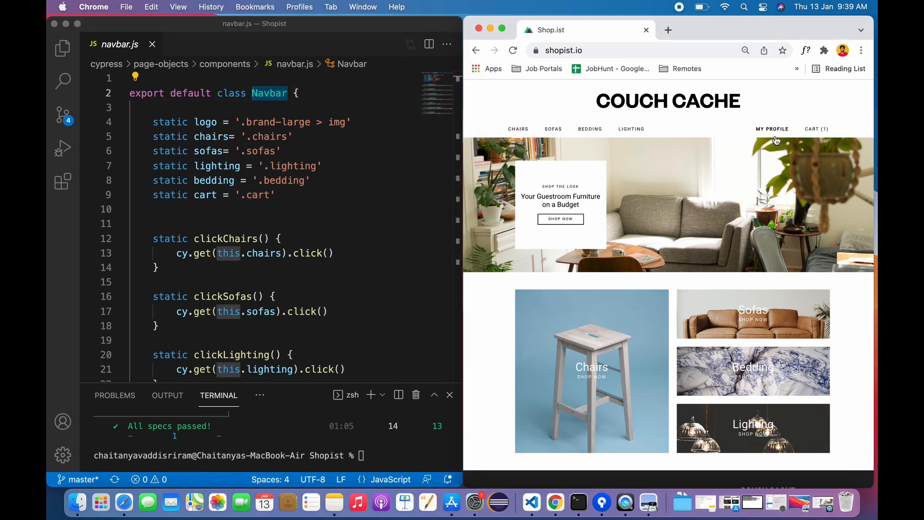
left_click(293, 136)
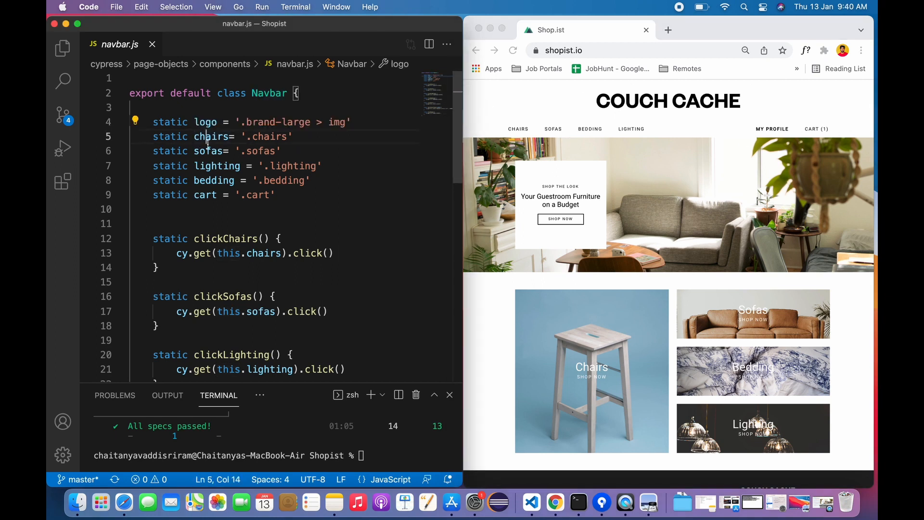
left_click(209, 166)
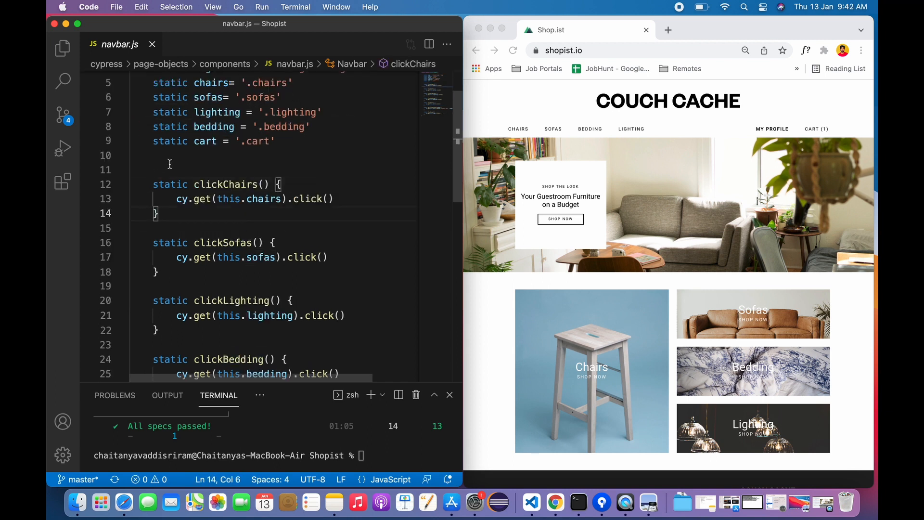
left_click(63, 49)
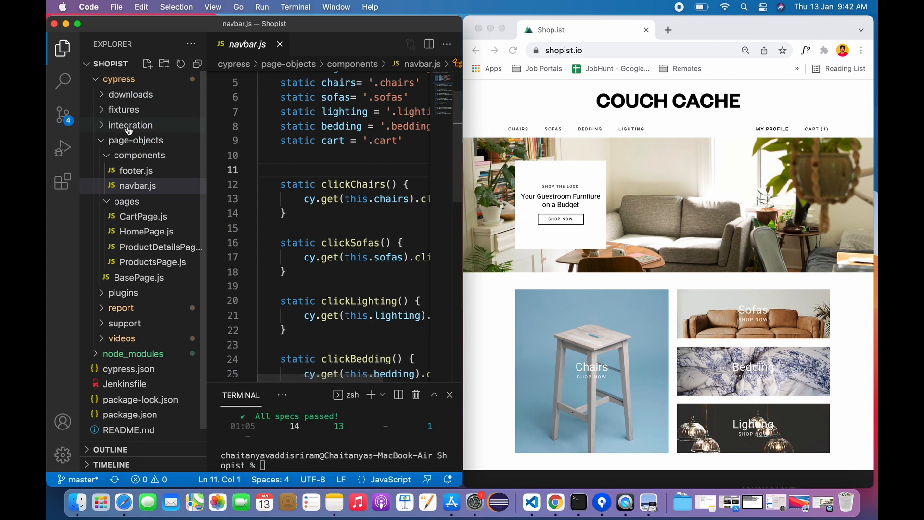
left_click(129, 126)
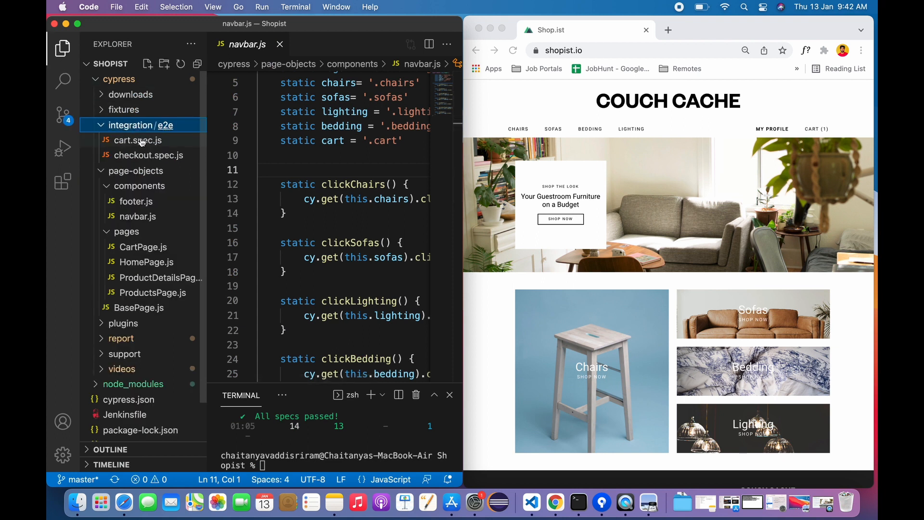
mouse_move(137, 140)
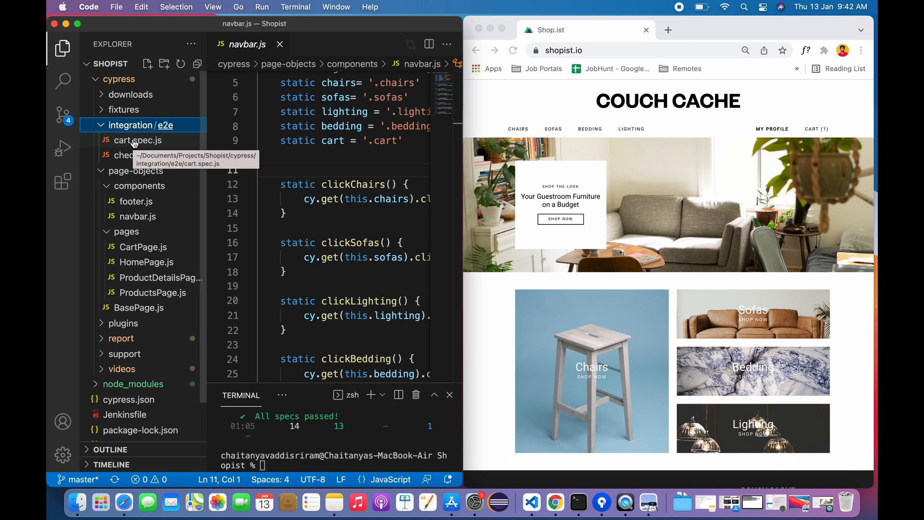
left_click(137, 140)
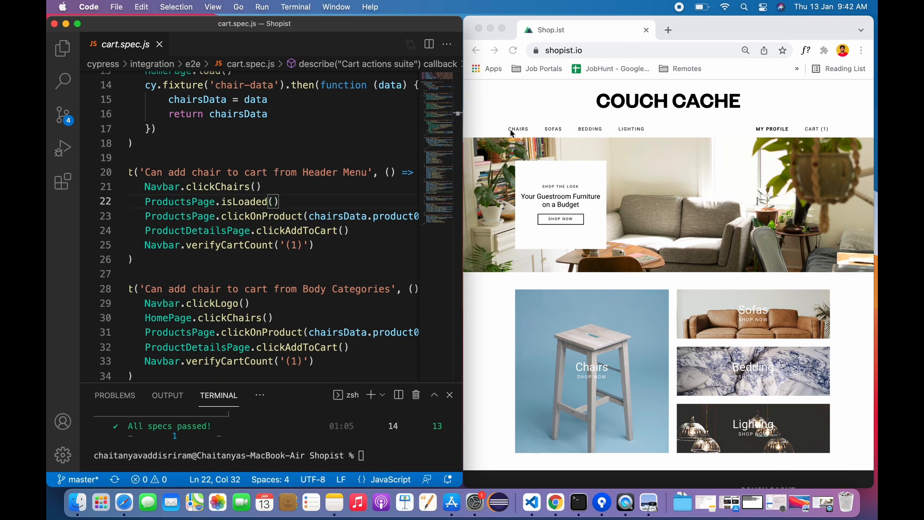
mouse_move(523, 134)
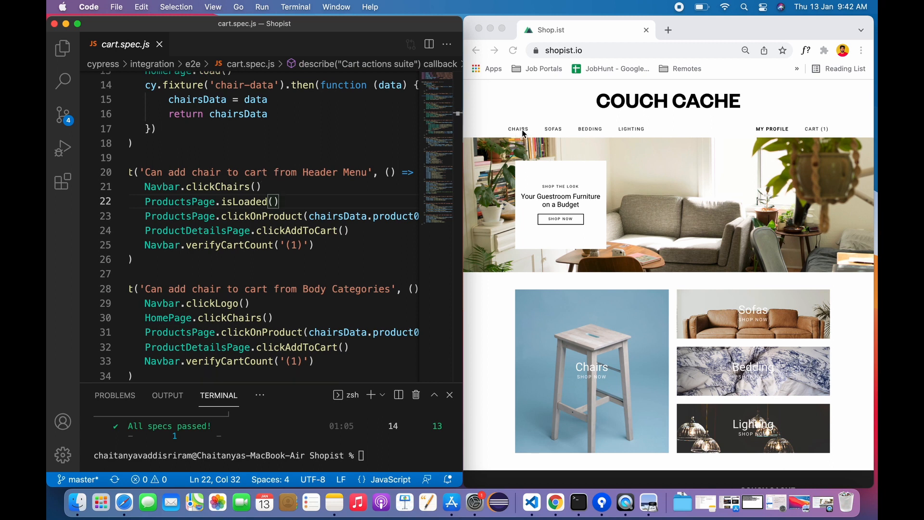
mouse_move(515, 136)
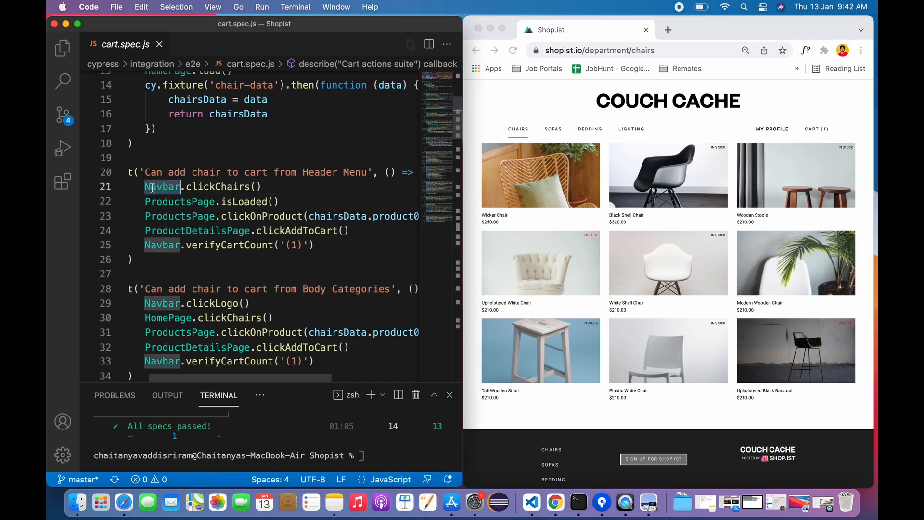
mouse_move(163, 186)
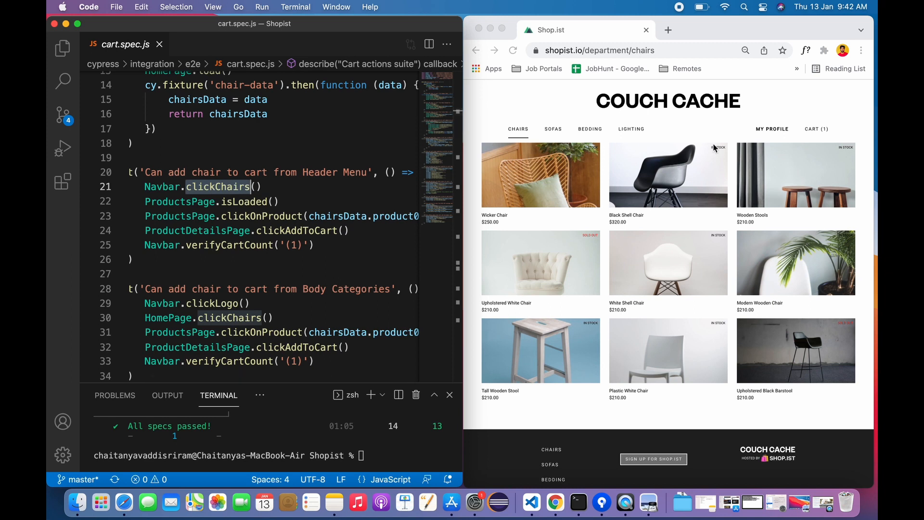
mouse_move(661, 195)
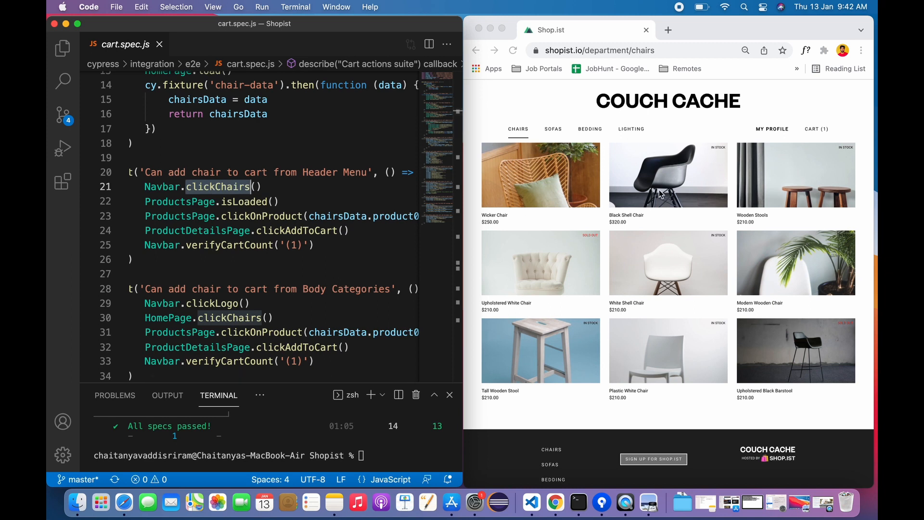
mouse_move(694, 240)
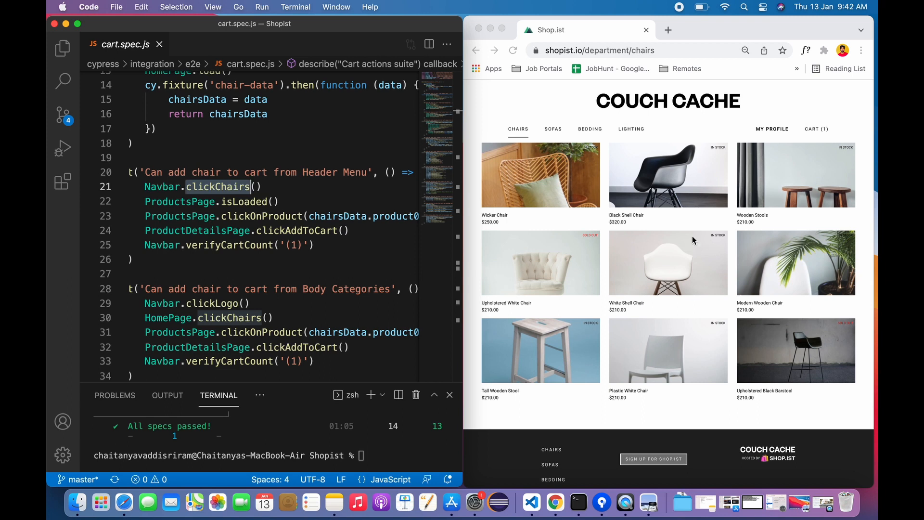
scroll("down", 3)
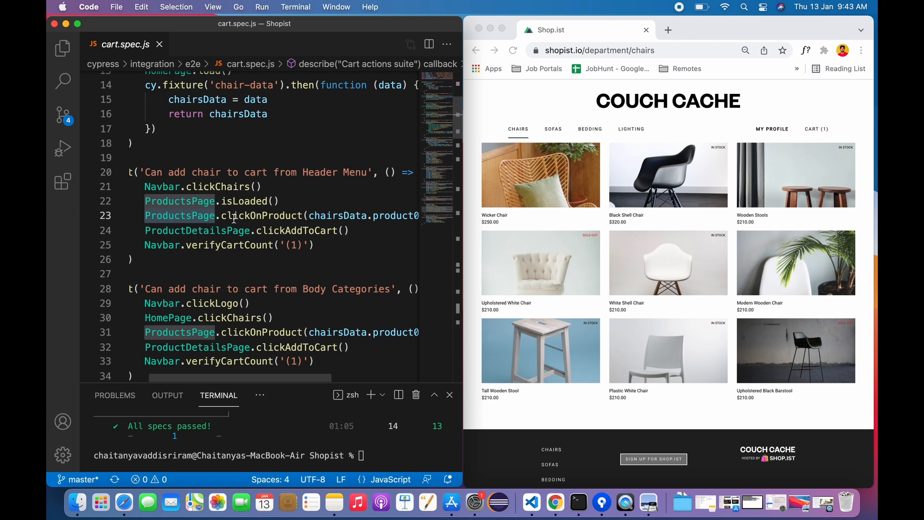
scroll("right", 3)
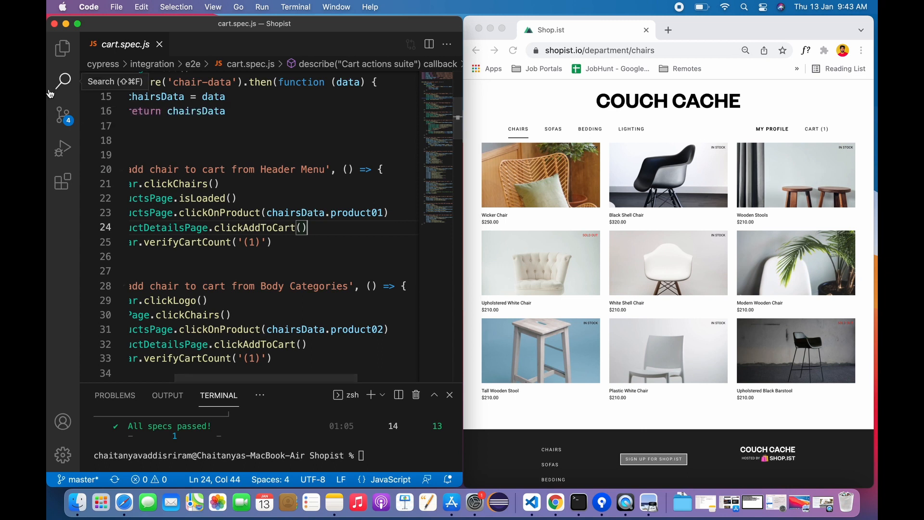
Step: View chair-data.json, open the Black Shell Chair page, and highlight cart.spec.js's '(1)' count
left_click(63, 49)
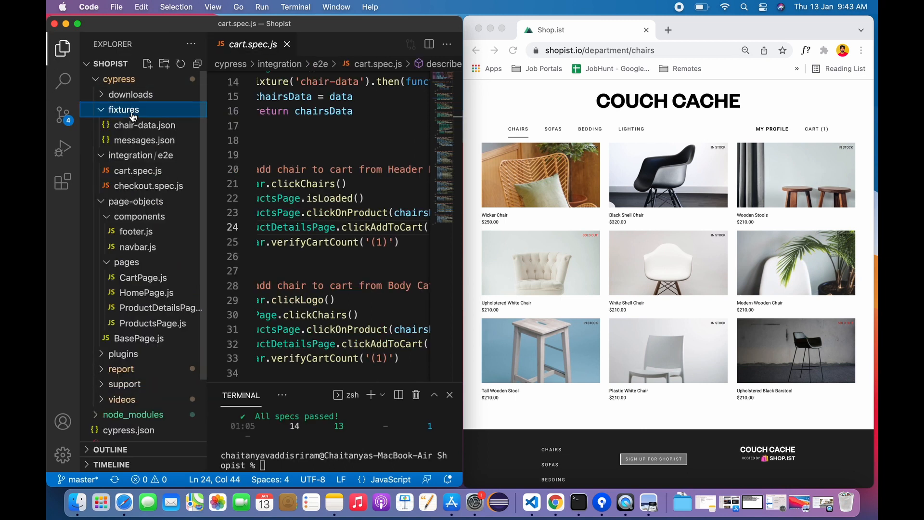
left_click(145, 125)
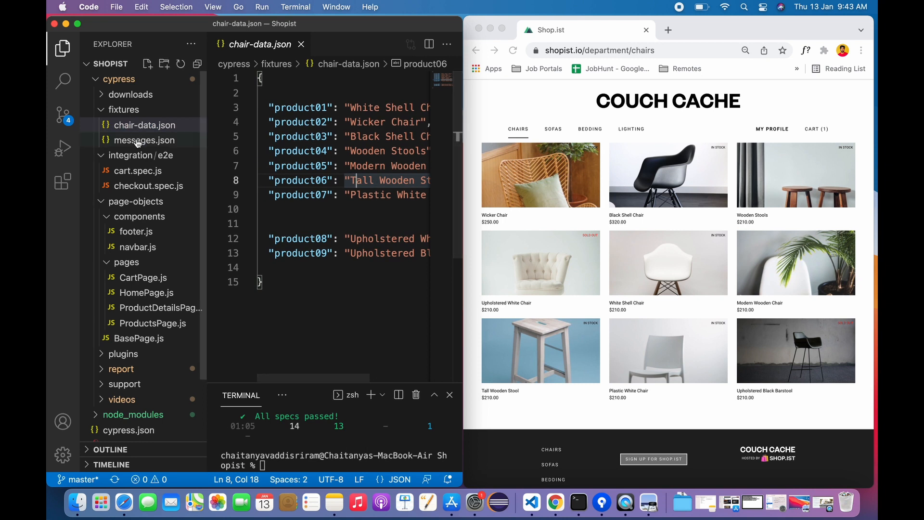
left_click(137, 171)
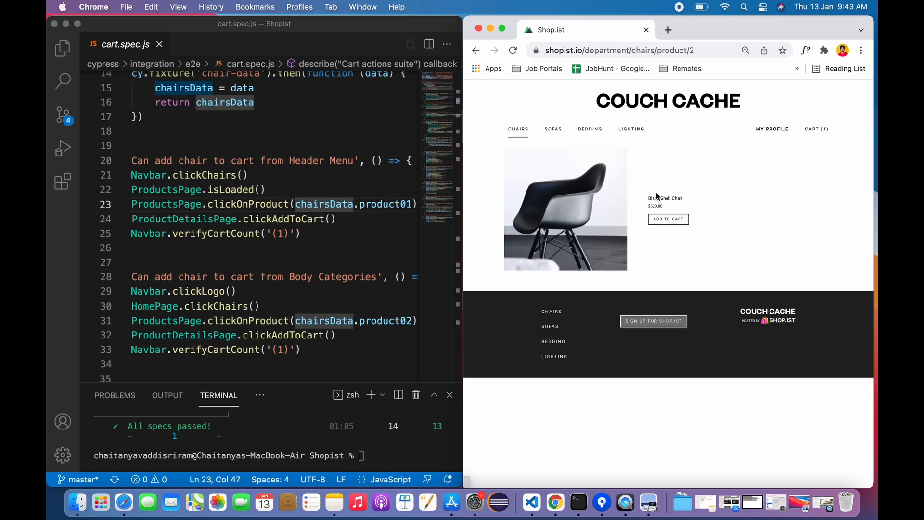
mouse_move(410, 241)
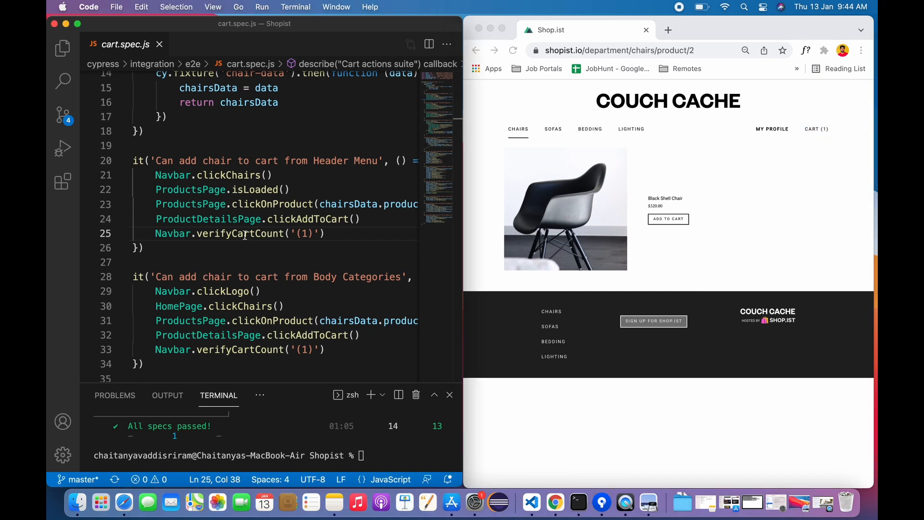
double_click(305, 234)
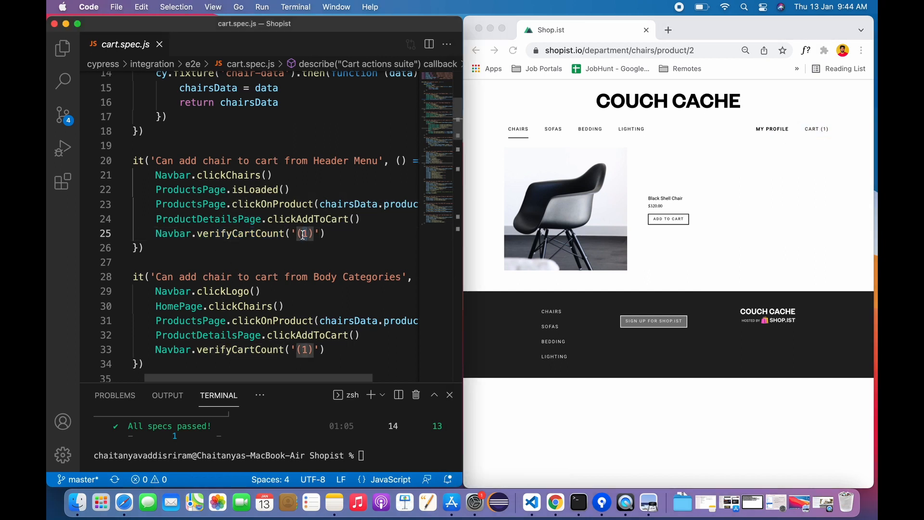
left_click(297, 219)
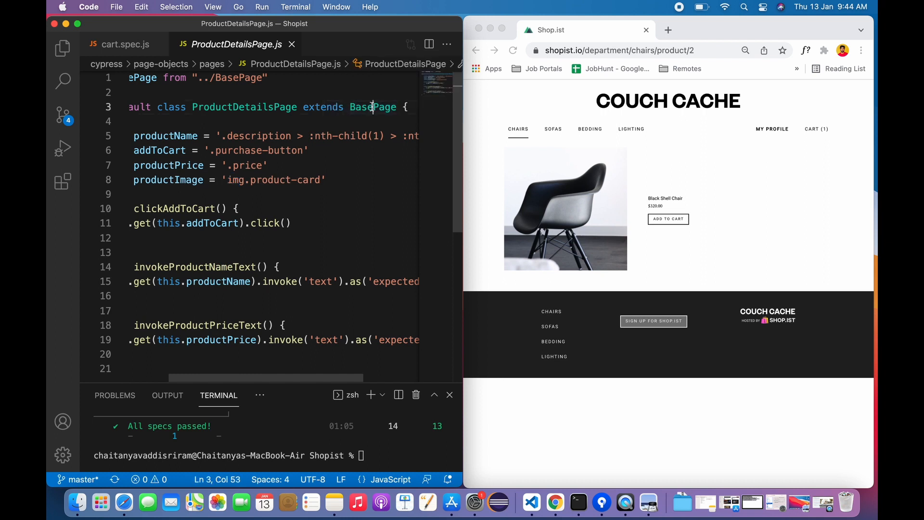
Step: Walk through ProductDetailsPage.js's productPrice and addToCart locators and clickAddToCart method, leaving it unmodified
double_click(244, 107)
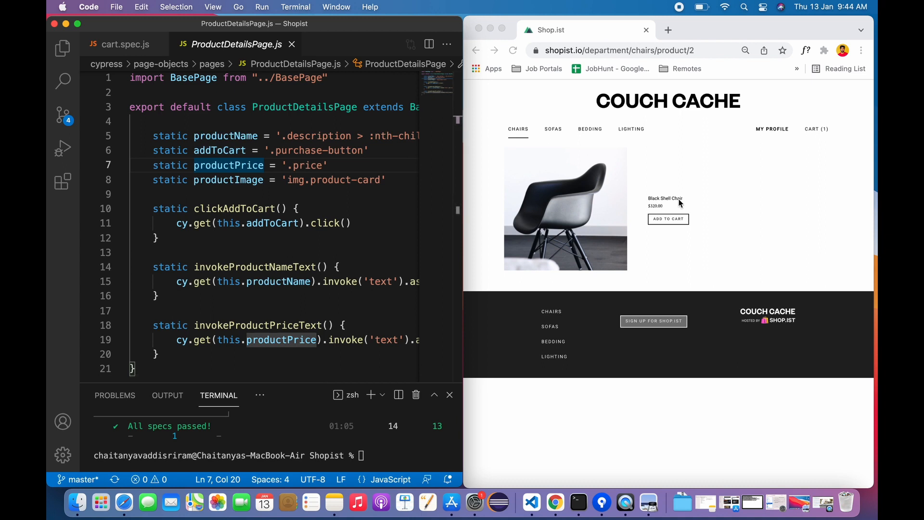
mouse_move(219, 150)
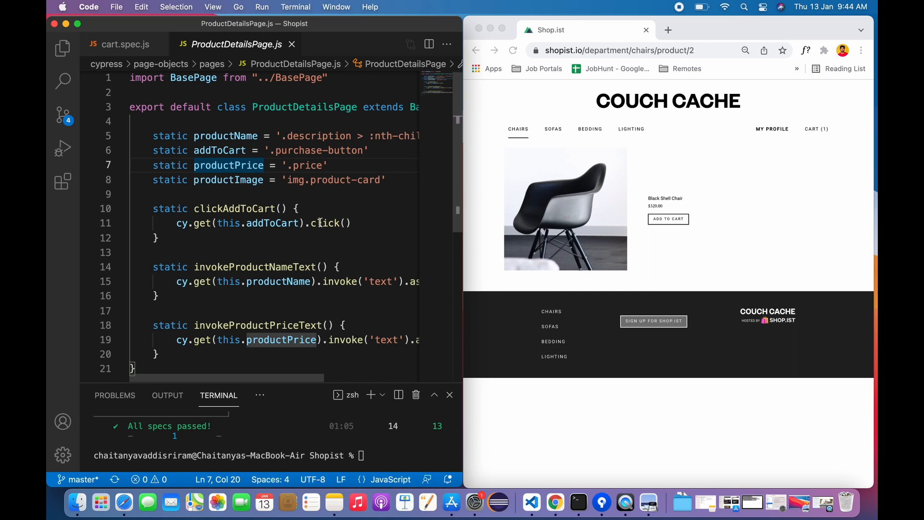
mouse_move(562, 194)
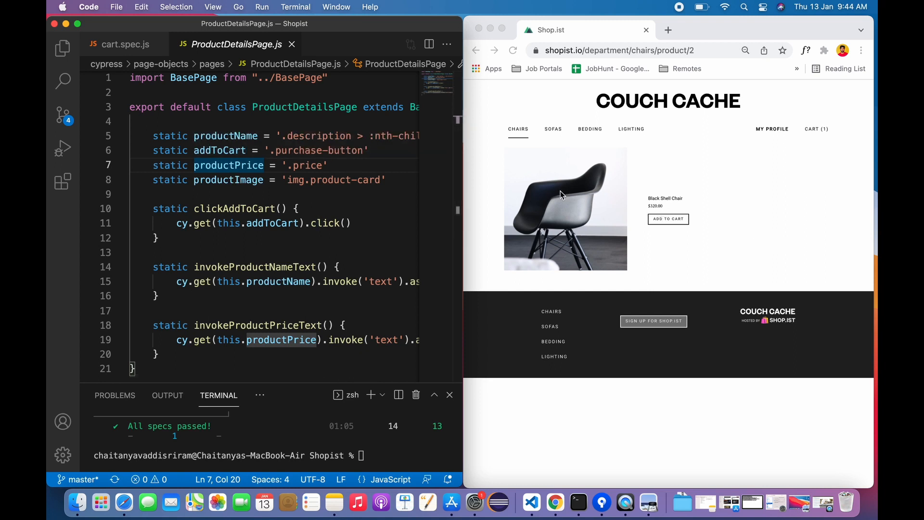
left_click(318, 194)
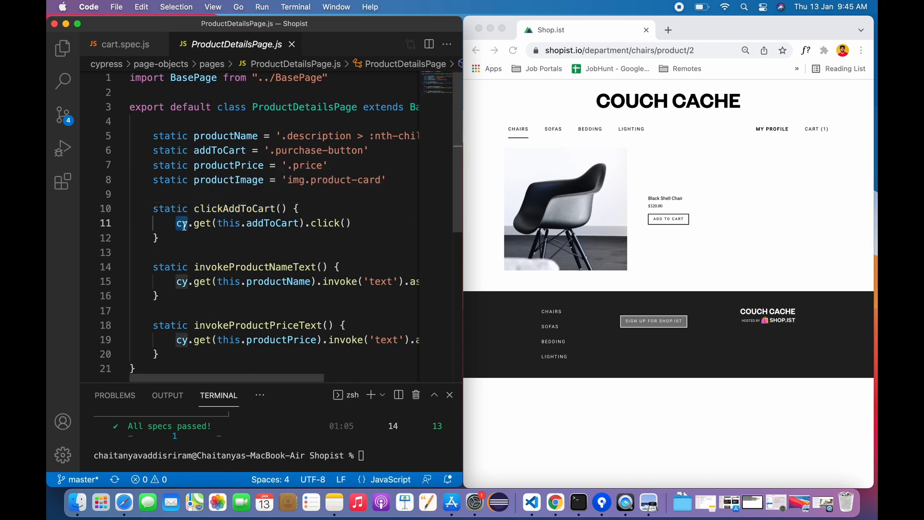
left_click(215, 223)
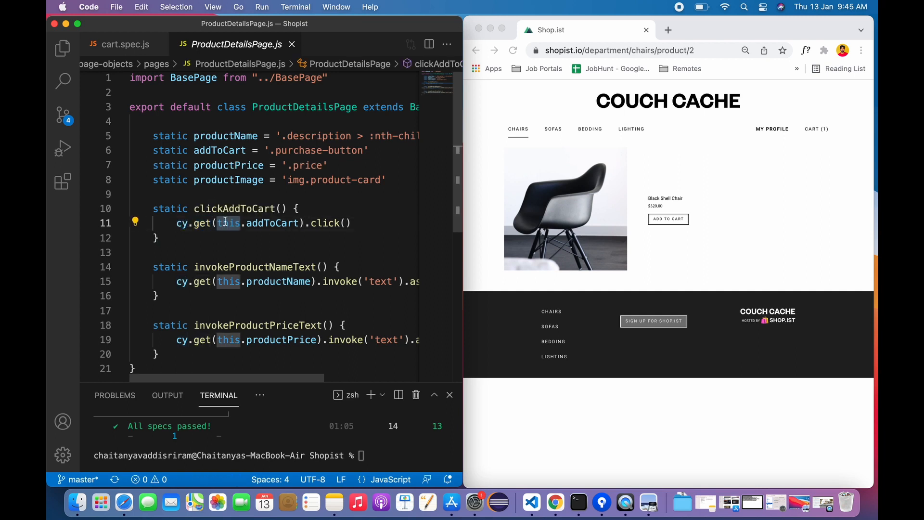
double_click(220, 150)
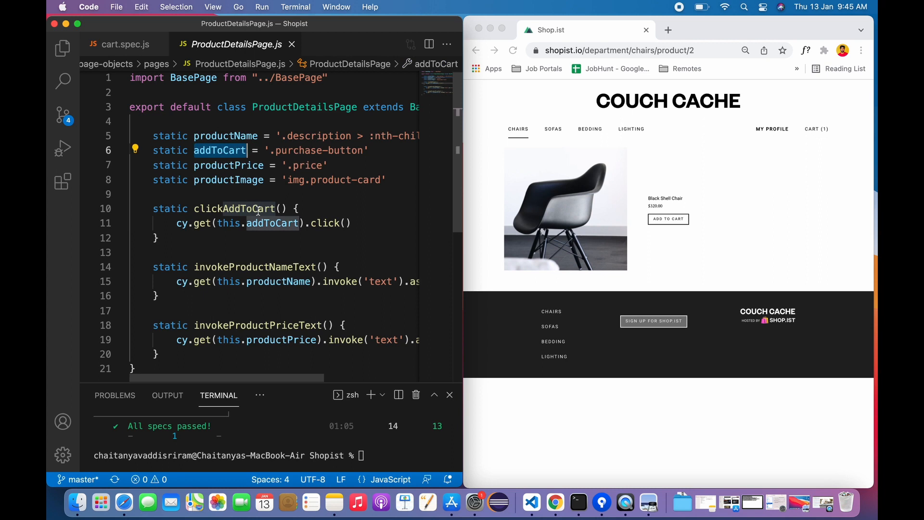
double_click(324, 223)
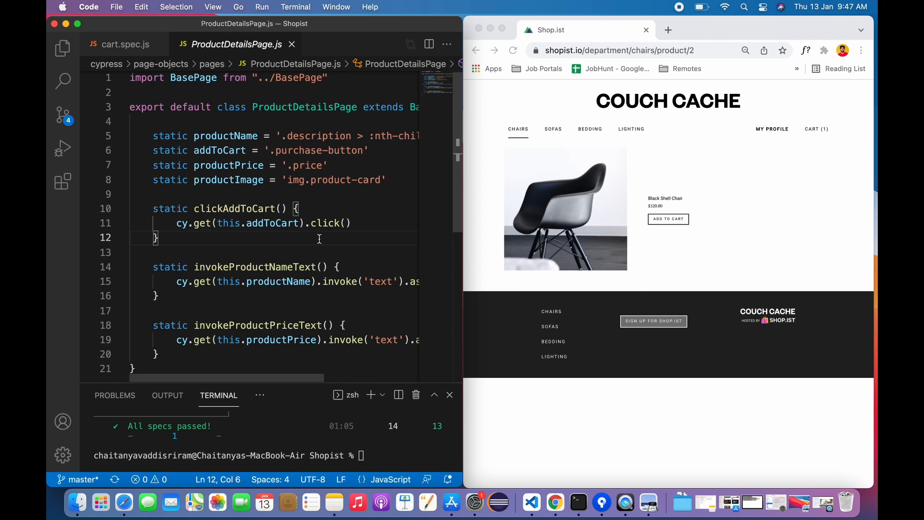
left_click(136, 252)
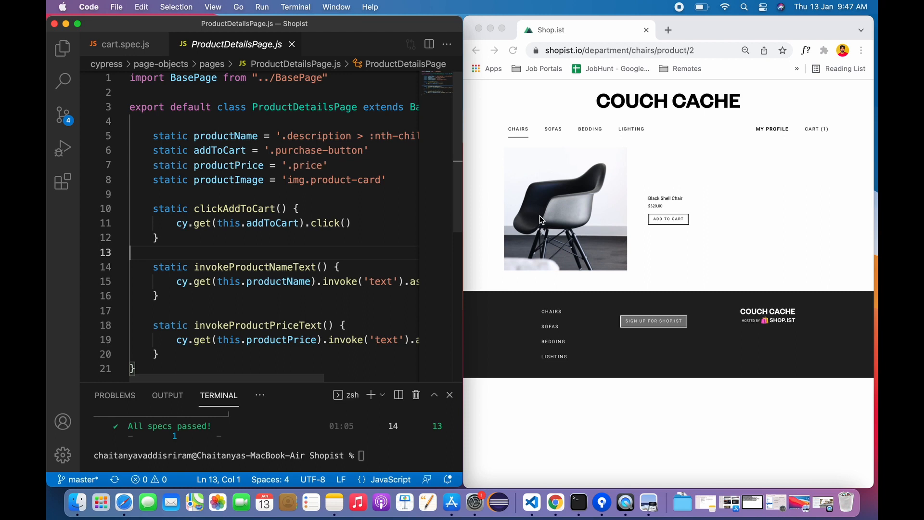
mouse_move(604, 192)
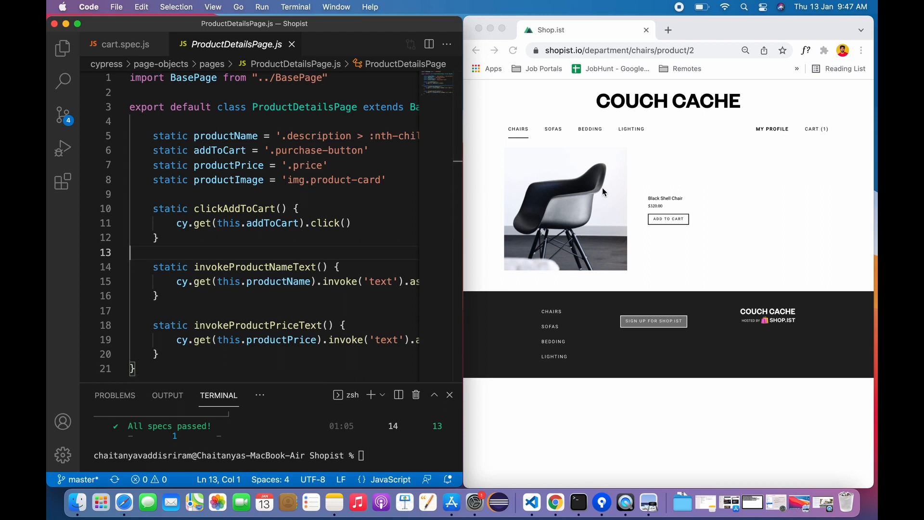
mouse_move(667, 224)
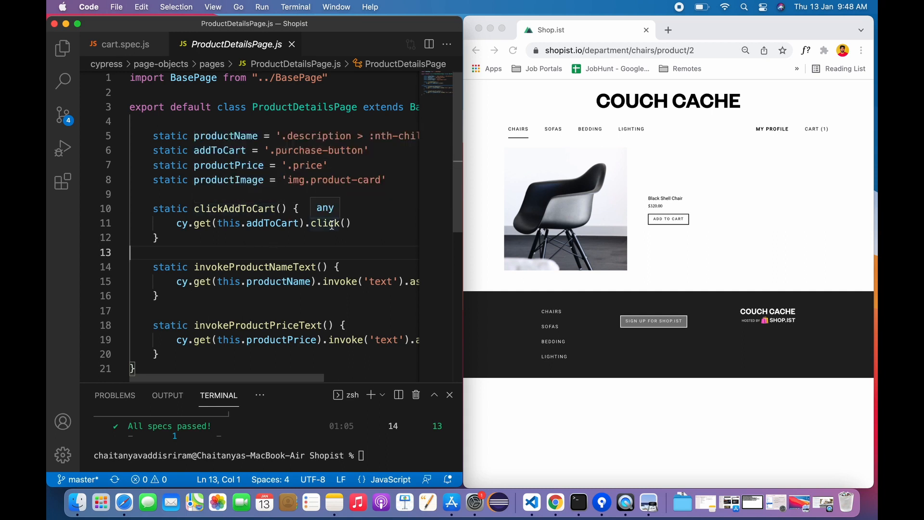
double_click(234, 208)
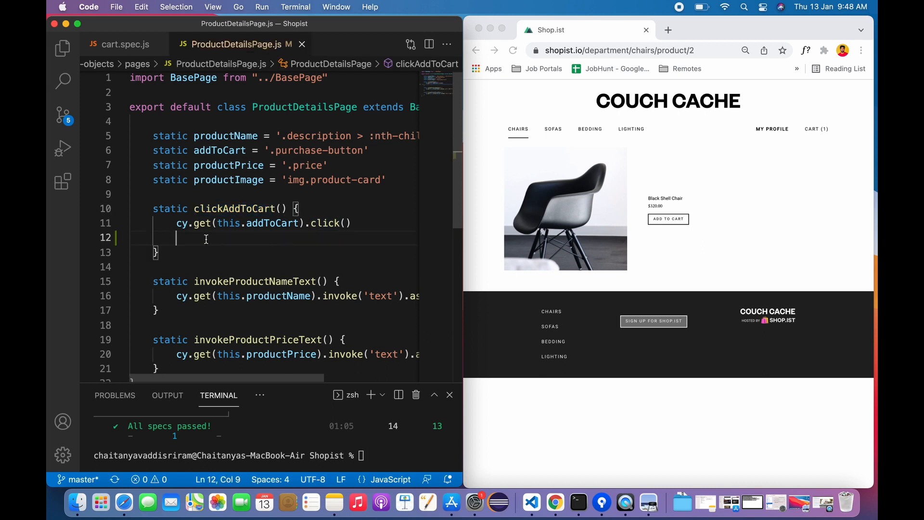
mouse_move(245, 241)
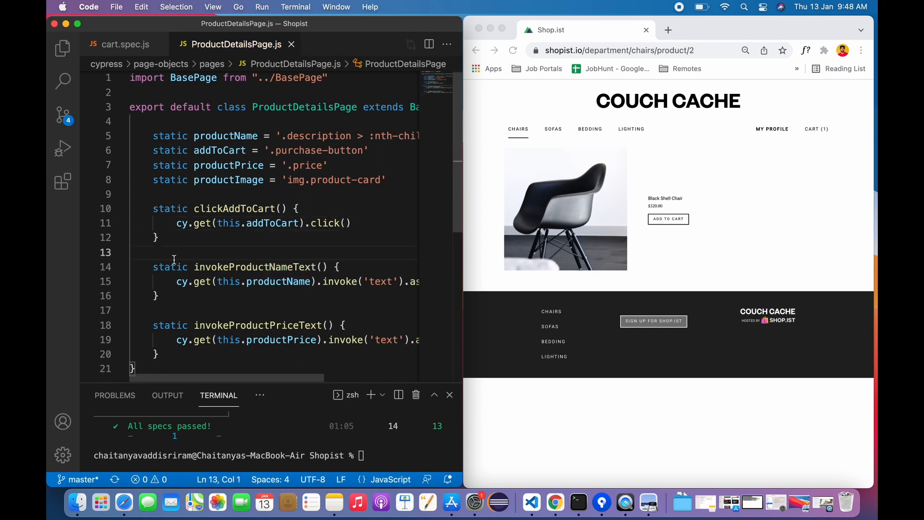
left_click(135, 252)
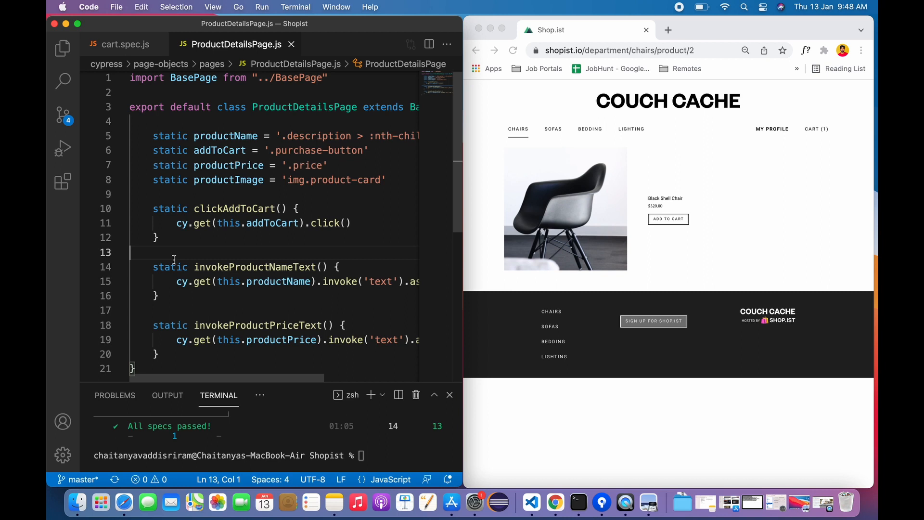
mouse_move(221, 189)
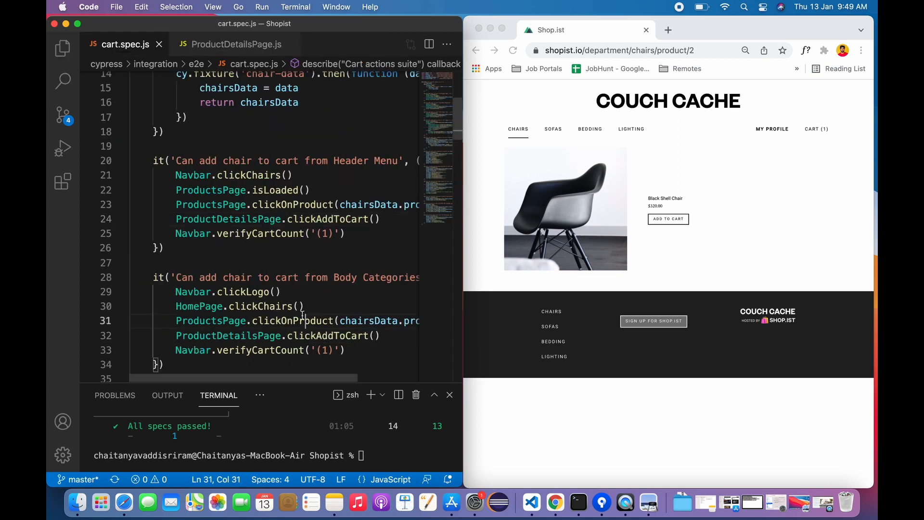
scroll("down", 3)
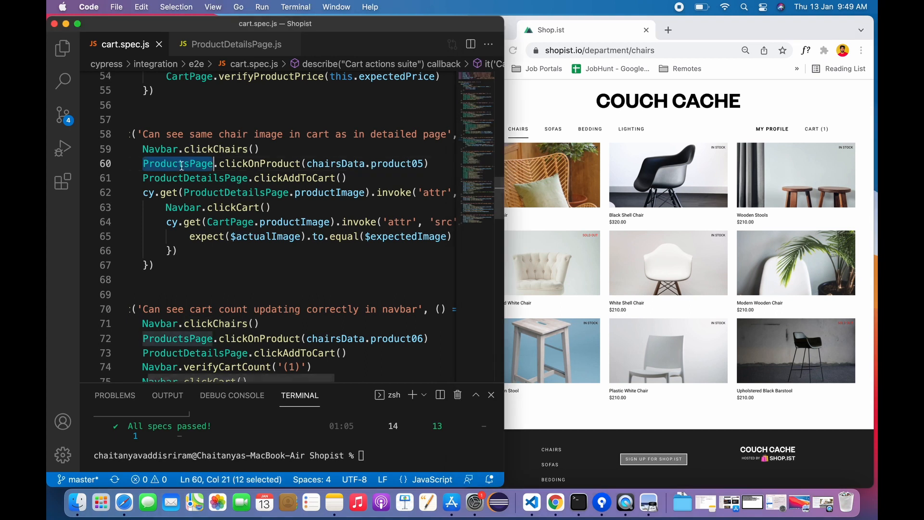
mouse_move(301, 177)
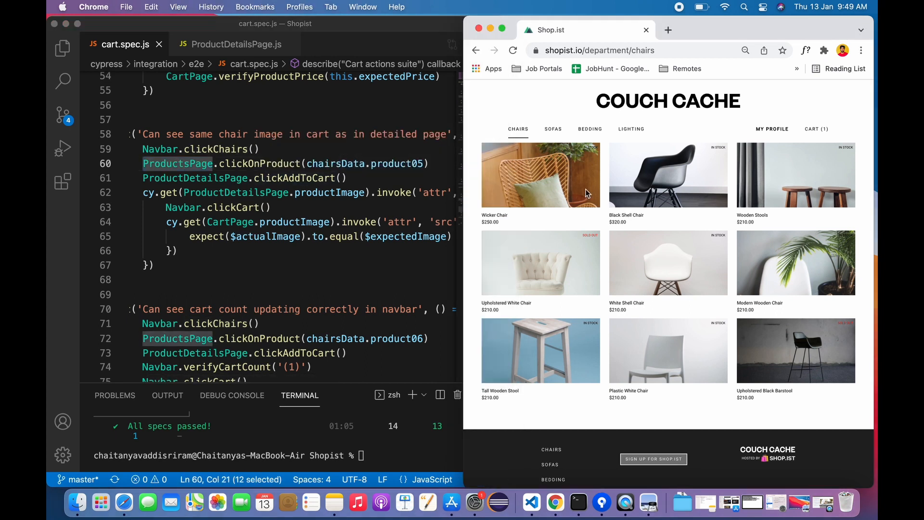
left_click(539, 174)
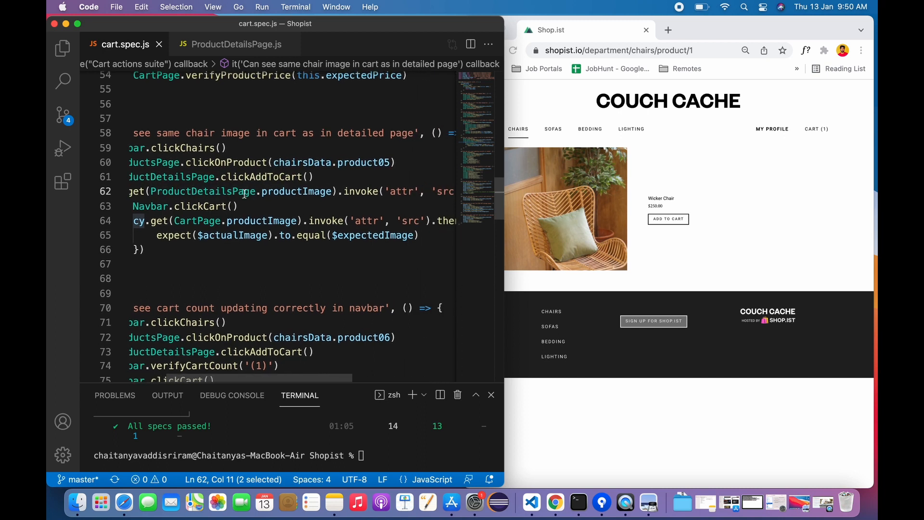
double_click(297, 191)
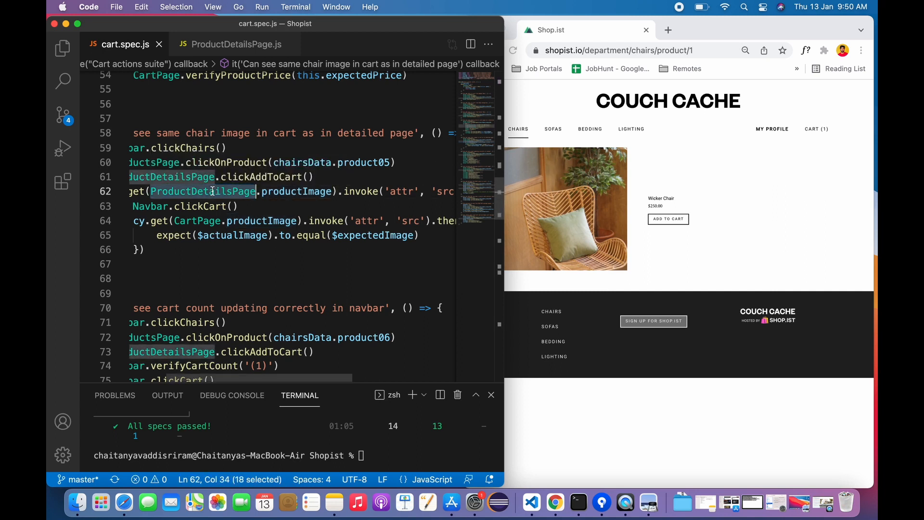
double_click(297, 191)
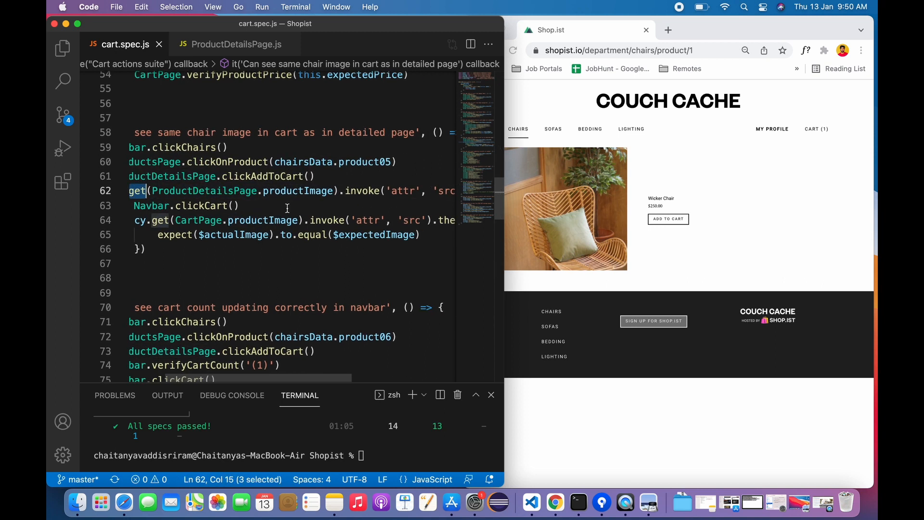
double_click(350, 190)
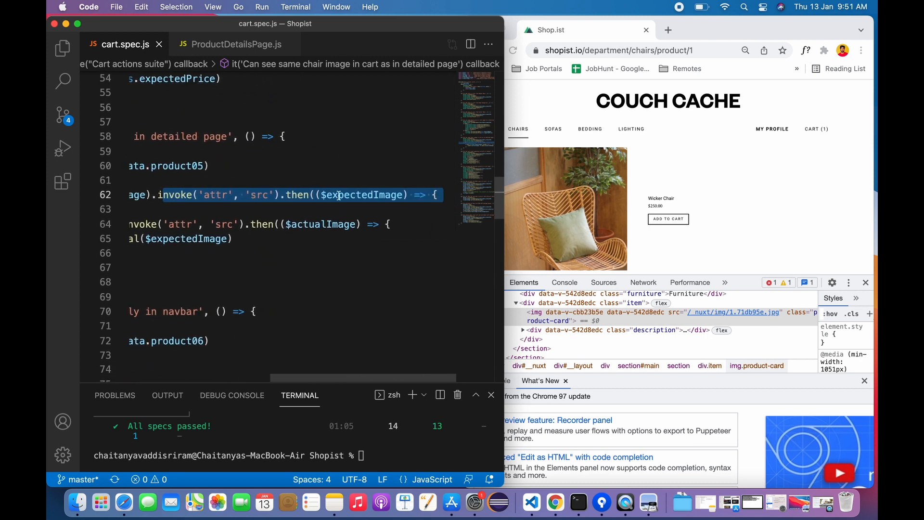
Step: Walk through cart.spec.js's expected-image assertion against the cart page's product image
double_click(361, 195)
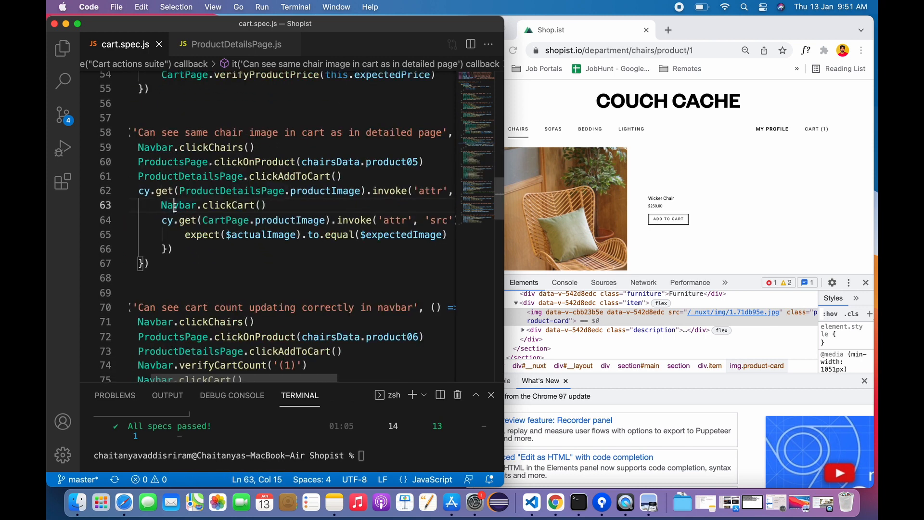
double_click(227, 205)
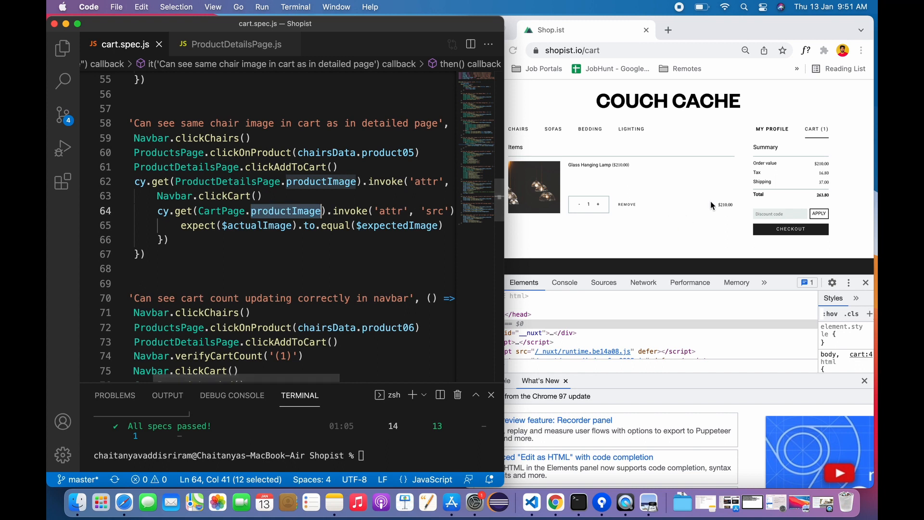
mouse_move(530, 192)
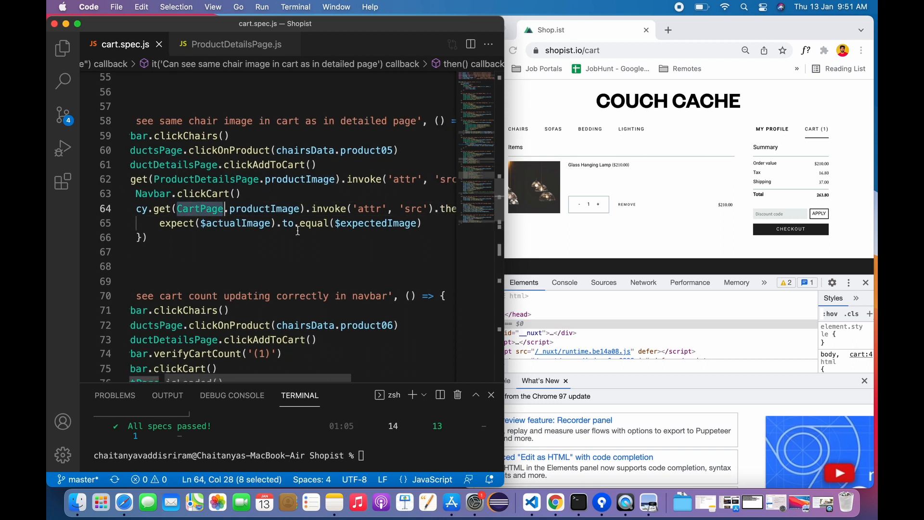
scroll("right", 3)
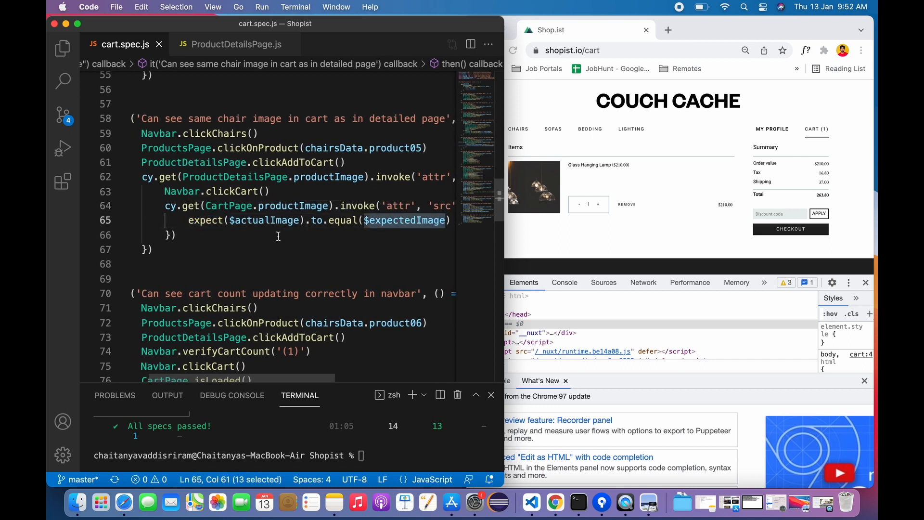
left_click(405, 220)
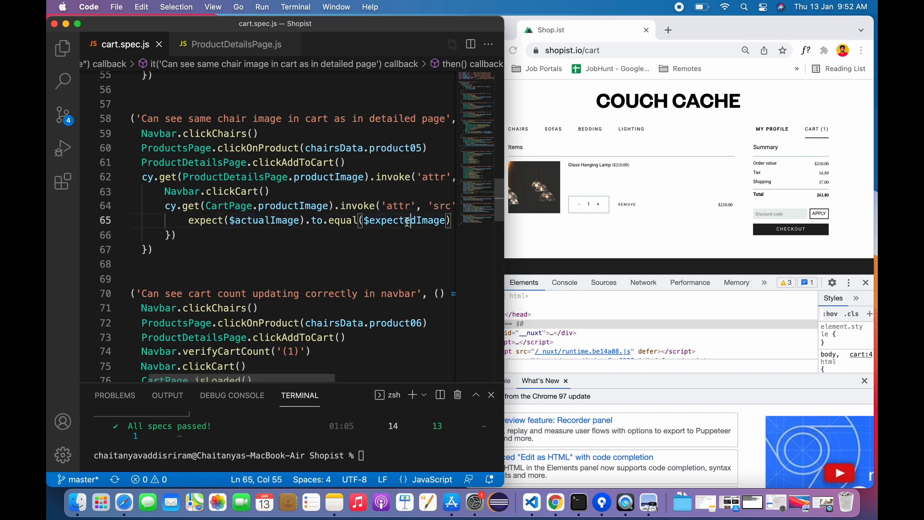
double_click(205, 220)
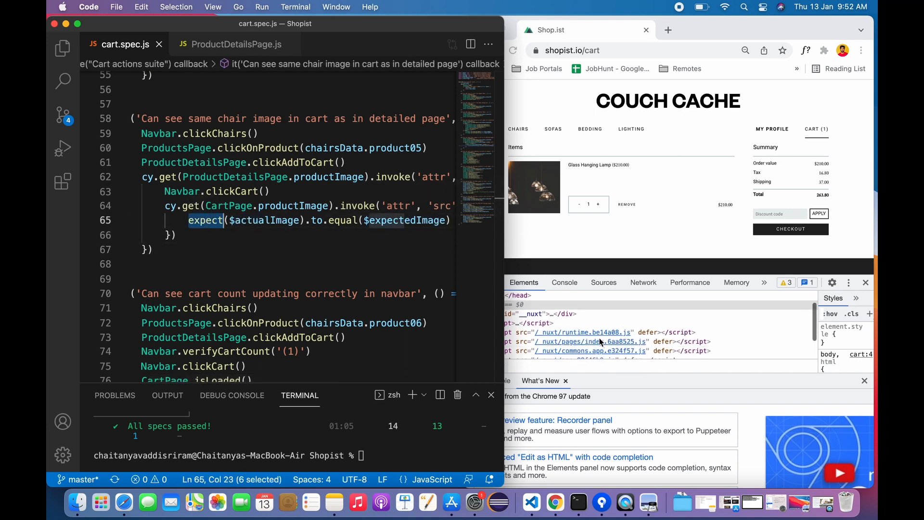
mouse_move(537, 249)
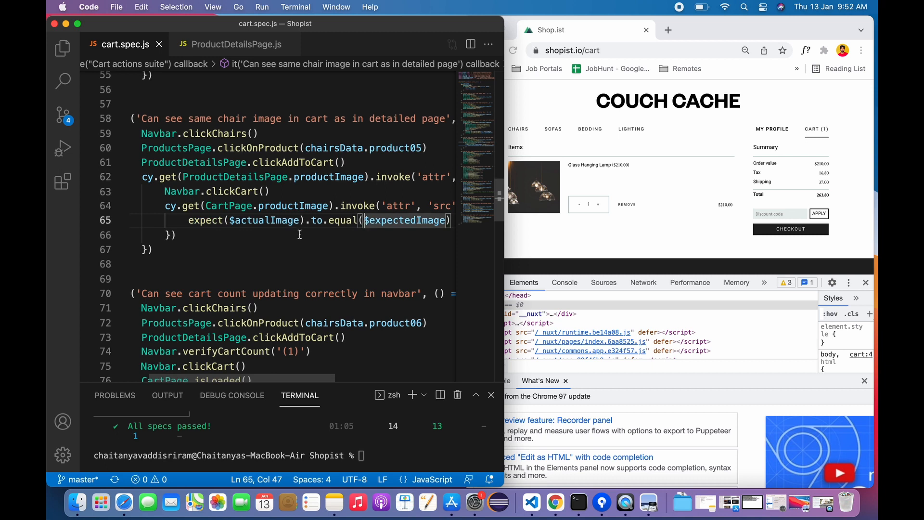
scroll("down", 3)
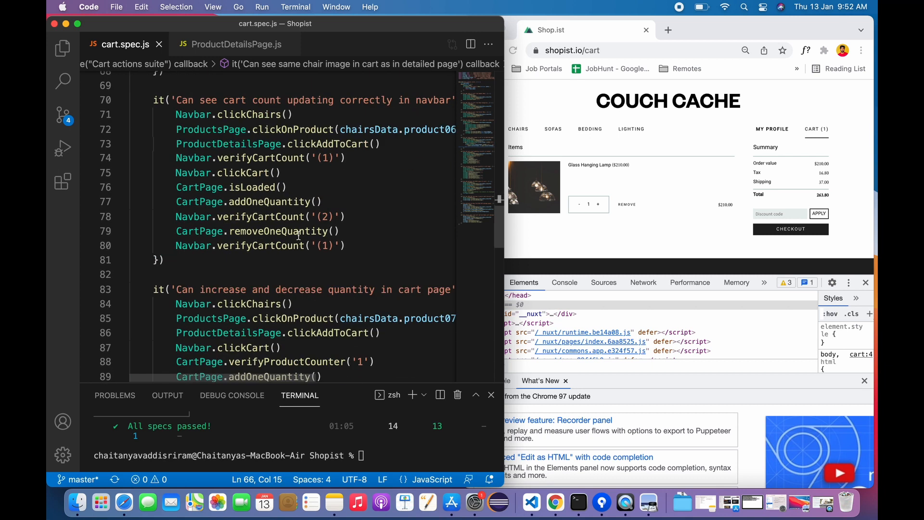
scroll("down", 3)
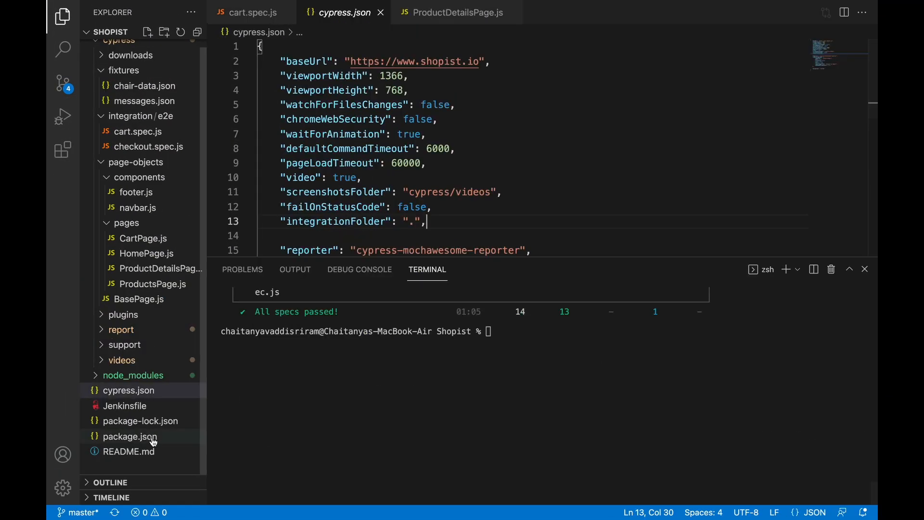
Step: Show package.json's Cypress scripts and begin typing npm run cypress:open in the terminal
left_click(131, 436)
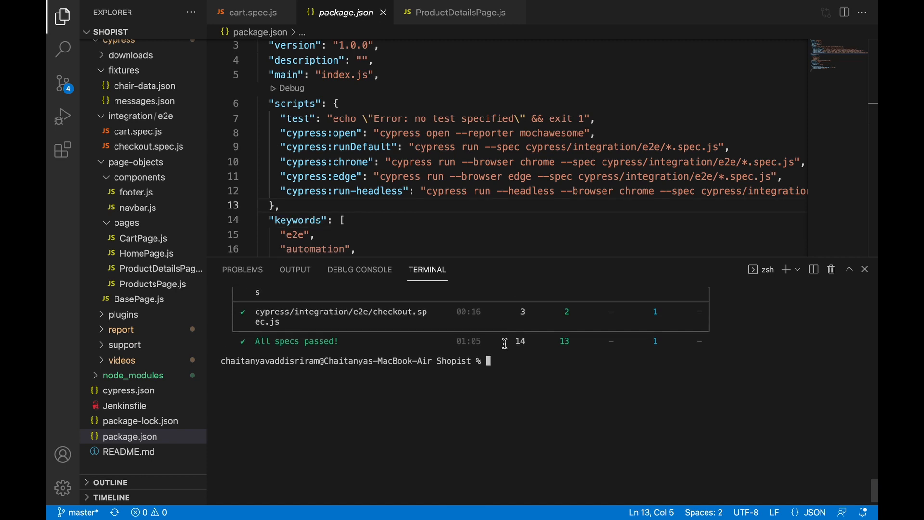
type("n")
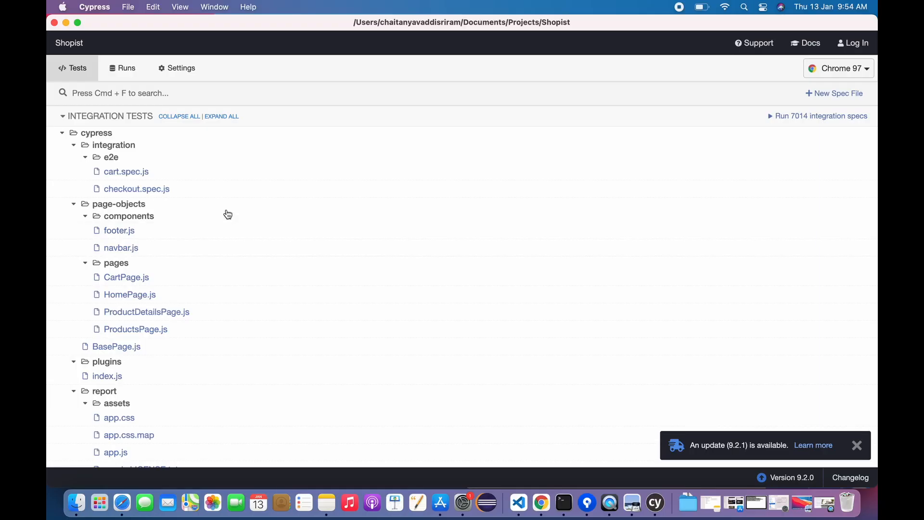
mouse_move(126, 172)
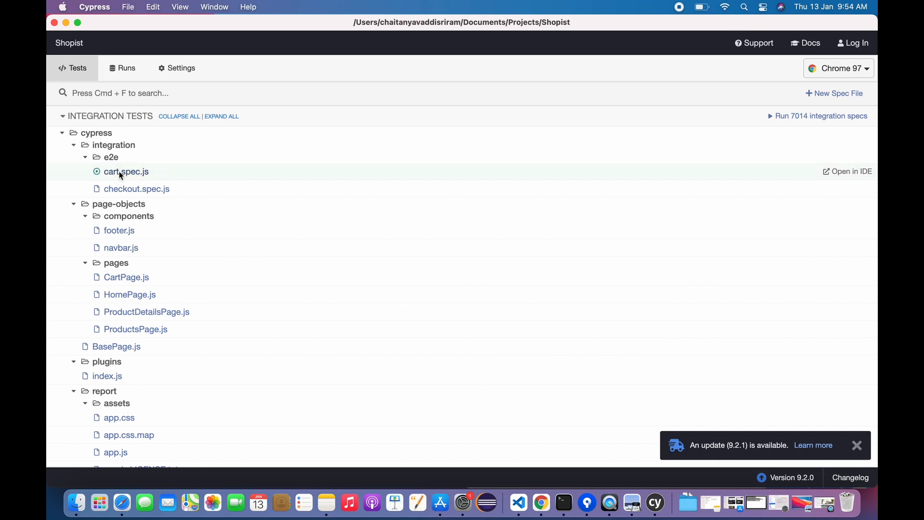
Step: Run cart.spec.js from the Cypress Test Runner's Tests list
left_click(126, 172)
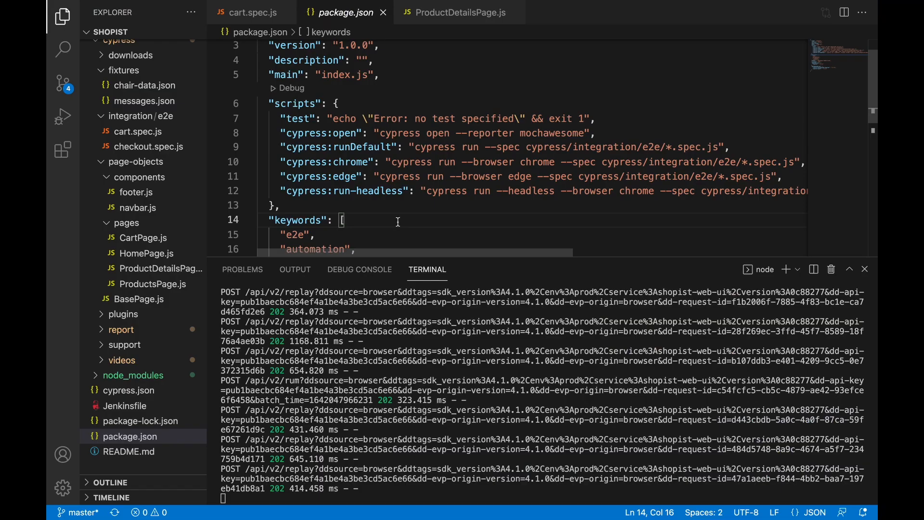
Step: Expand the report and videos folders and open checkout.spec.js.mp4
double_click(448, 162)
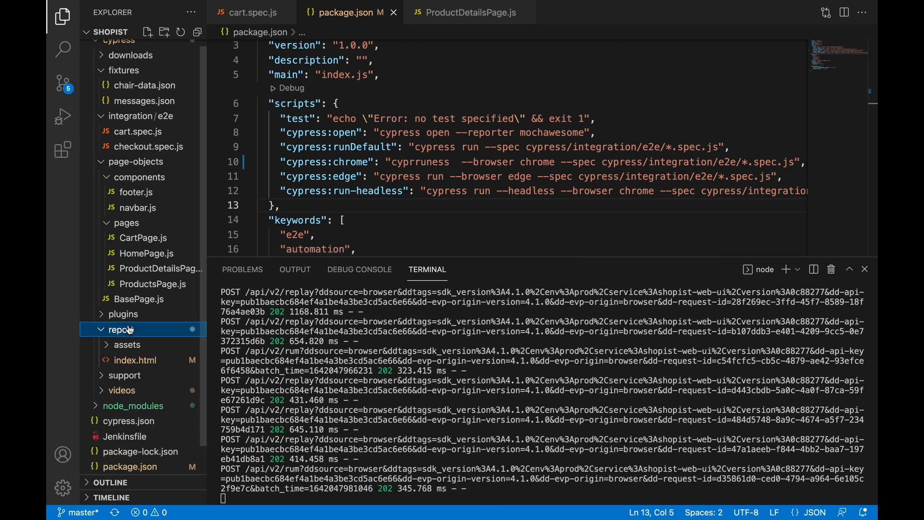
left_click(152, 360)
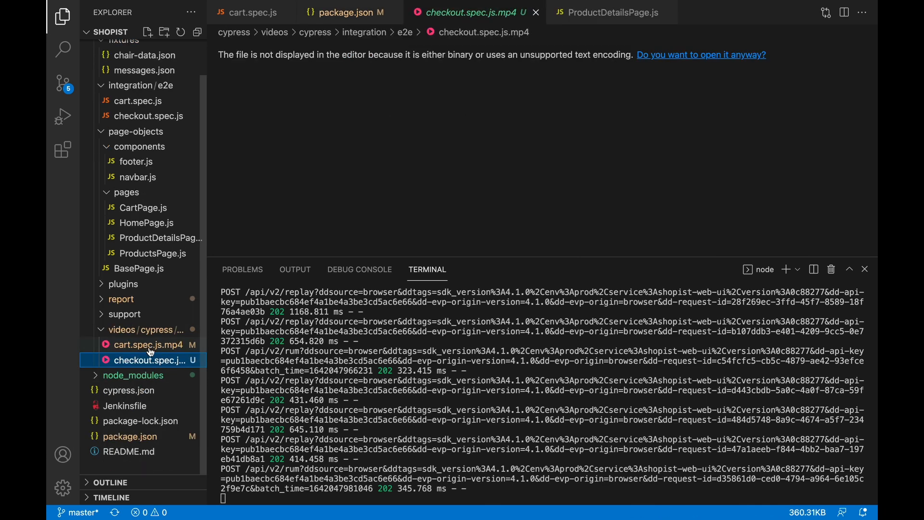
left_click(128, 391)
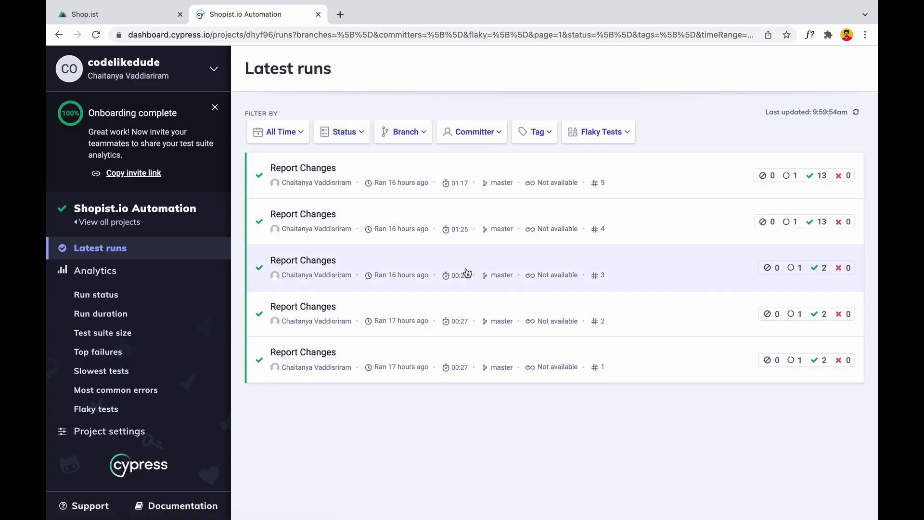
Step: Open Report Changes run #5 and view its results per spec file
left_click(303, 168)
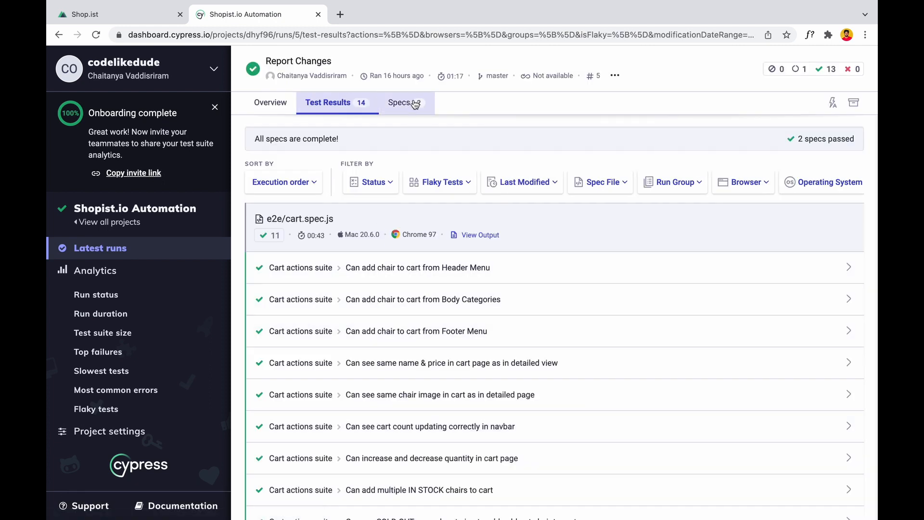
left_click(398, 102)
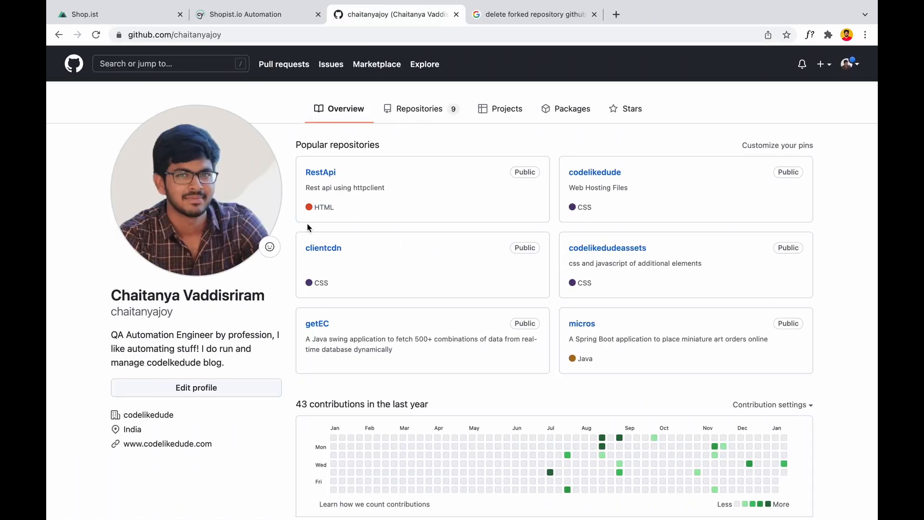
Step: Open Cypress-Shopist.io from the GitHub profile's Repositories list
left_click(419, 108)
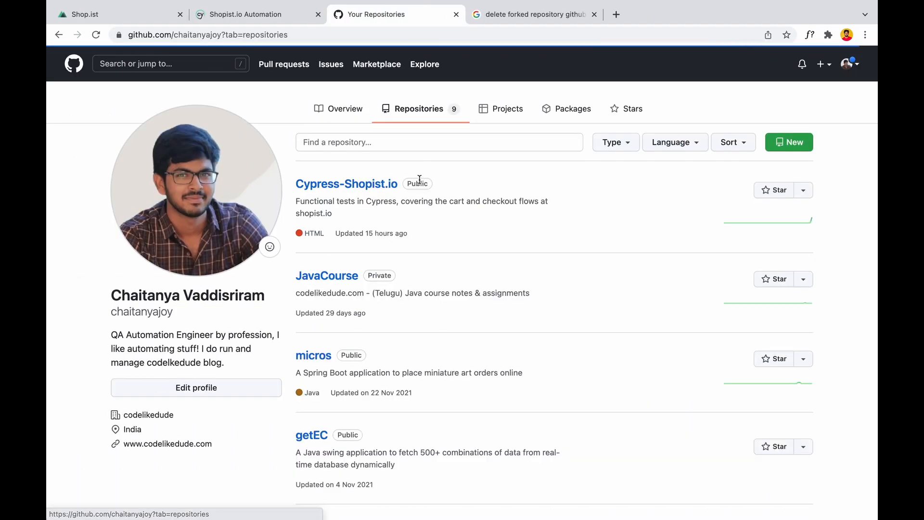
left_click(346, 183)
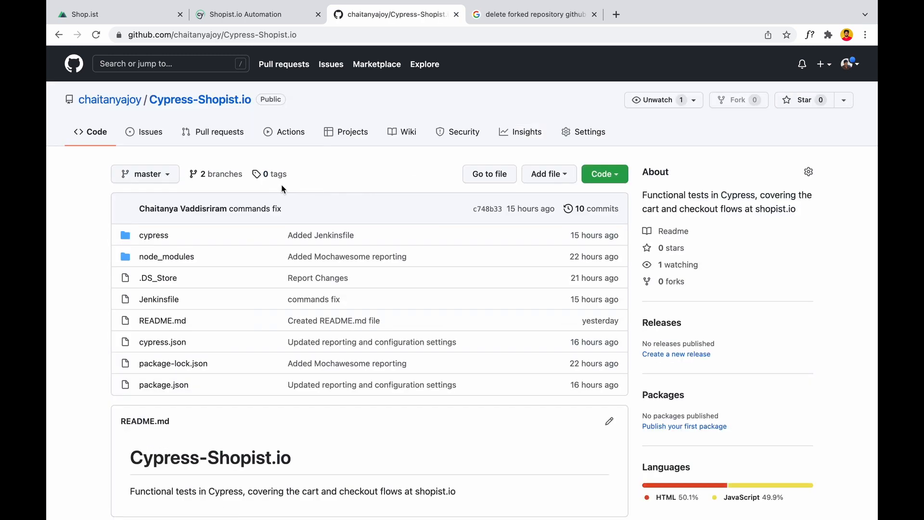
left_click(533, 14)
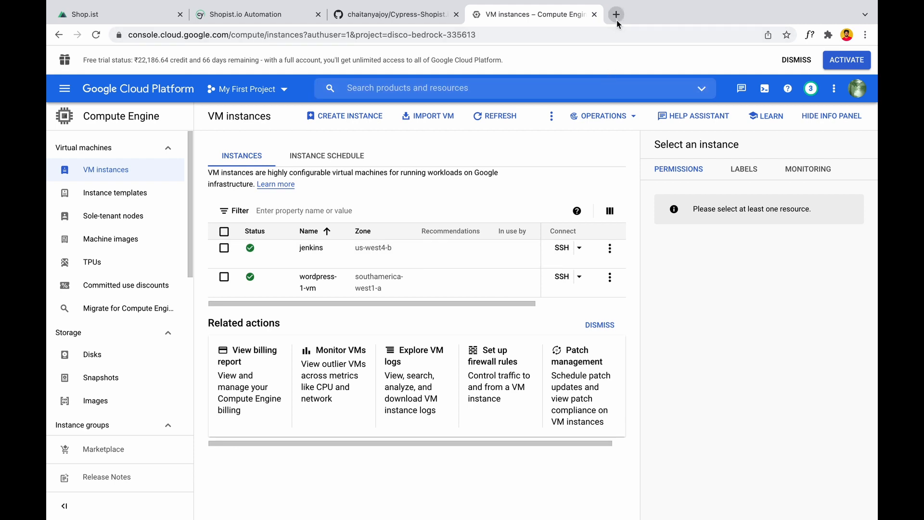
Step: Sign in to Jenkins on port 8080 and review SHOPIST_CART_ACTIONS_SUITE's master-branch Git source settings
left_click(616, 14)
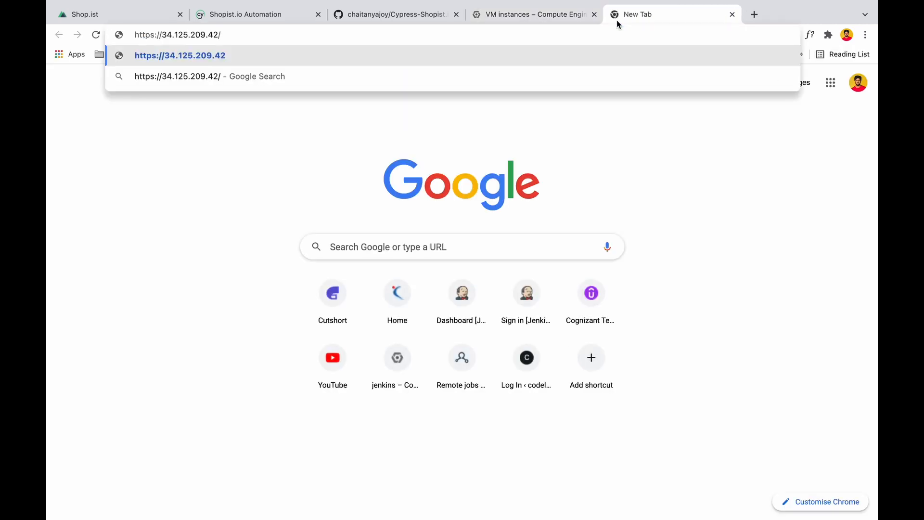
type(":8080")
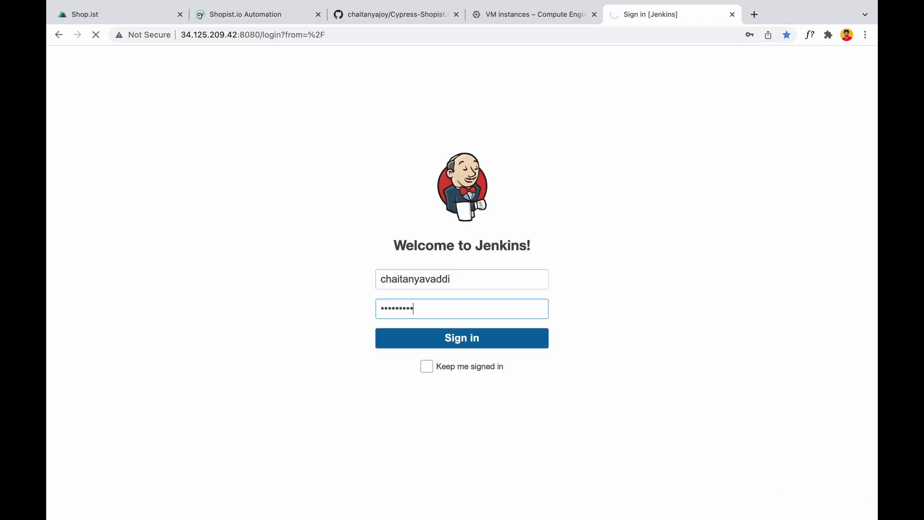
left_click(462, 338)
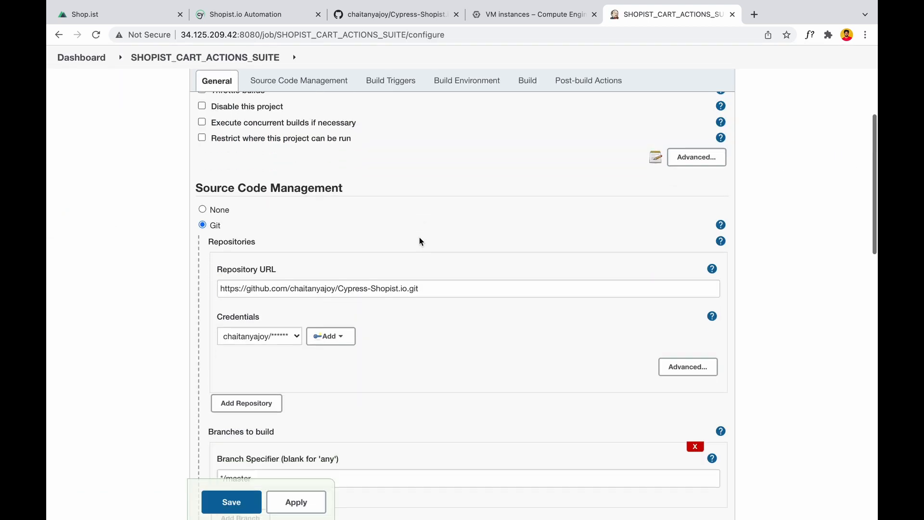
left_click(299, 80)
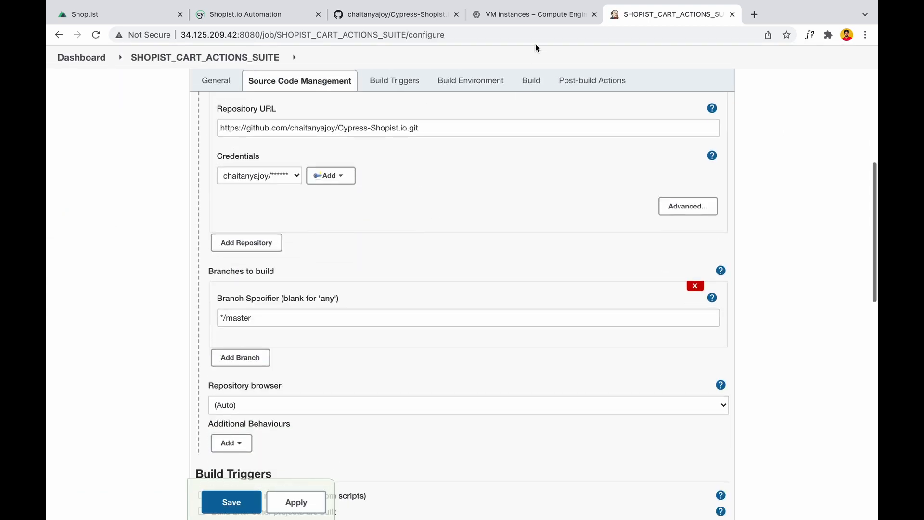
left_click(533, 14)
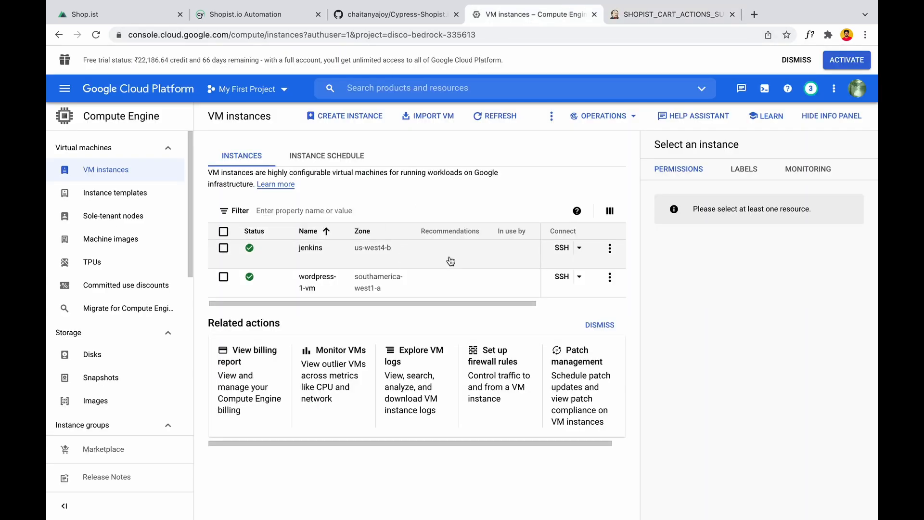